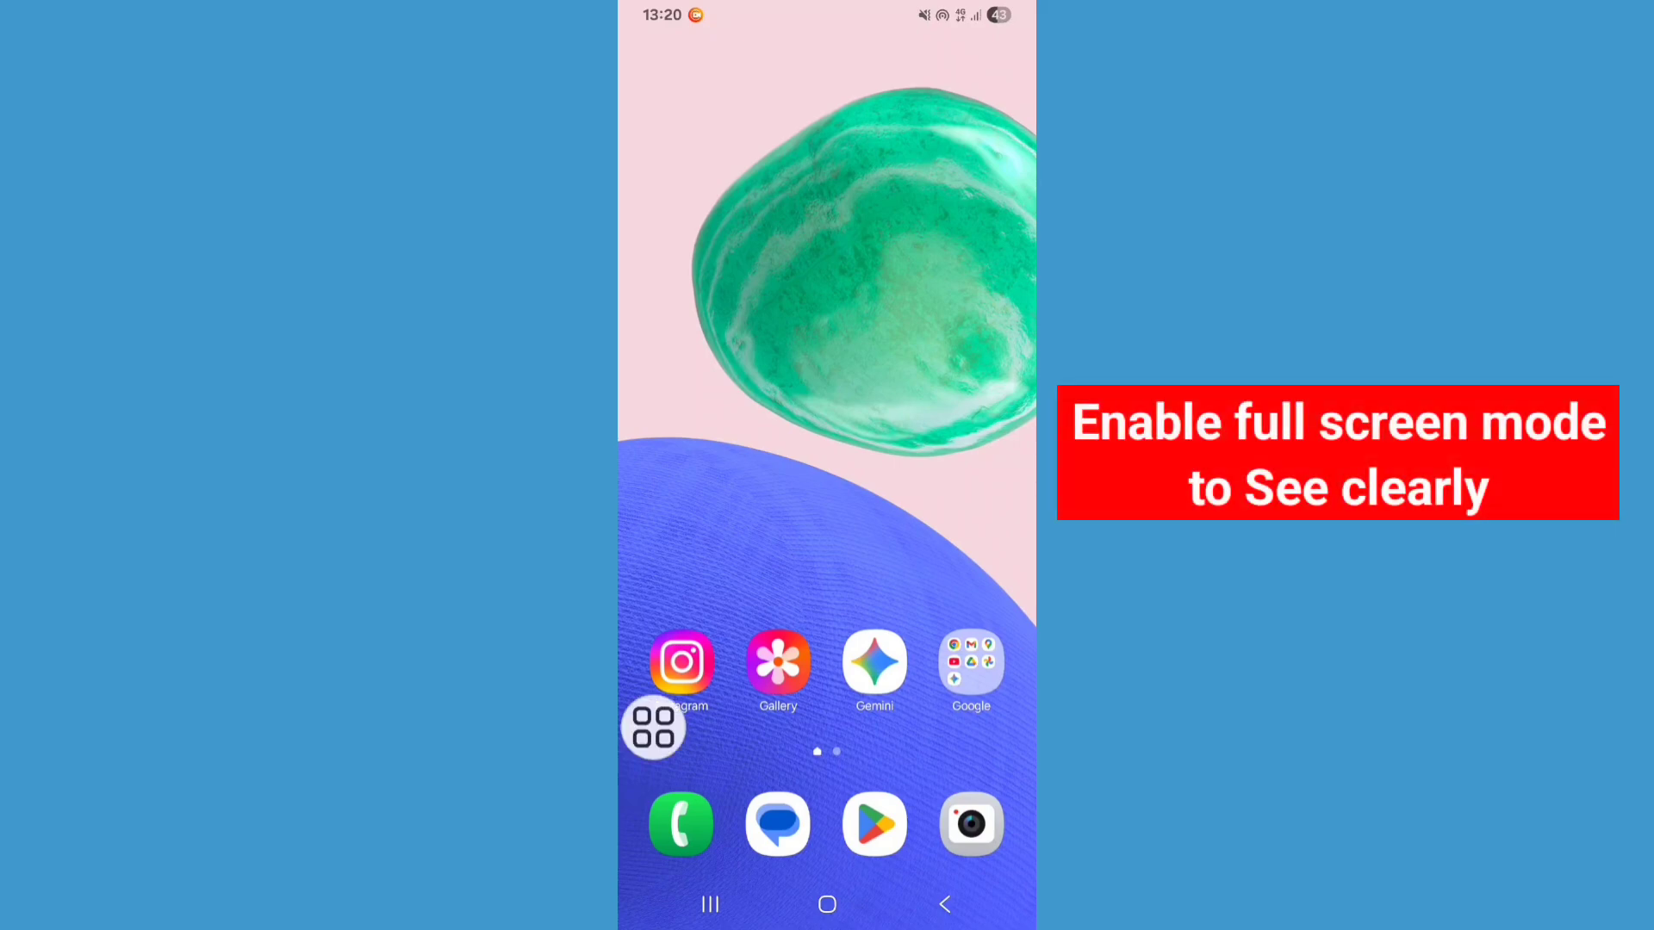
Step: Search 'facebook' in Play Store and start the Facebook update download
{"action": "left_click", "coordinate": [873, 823]}
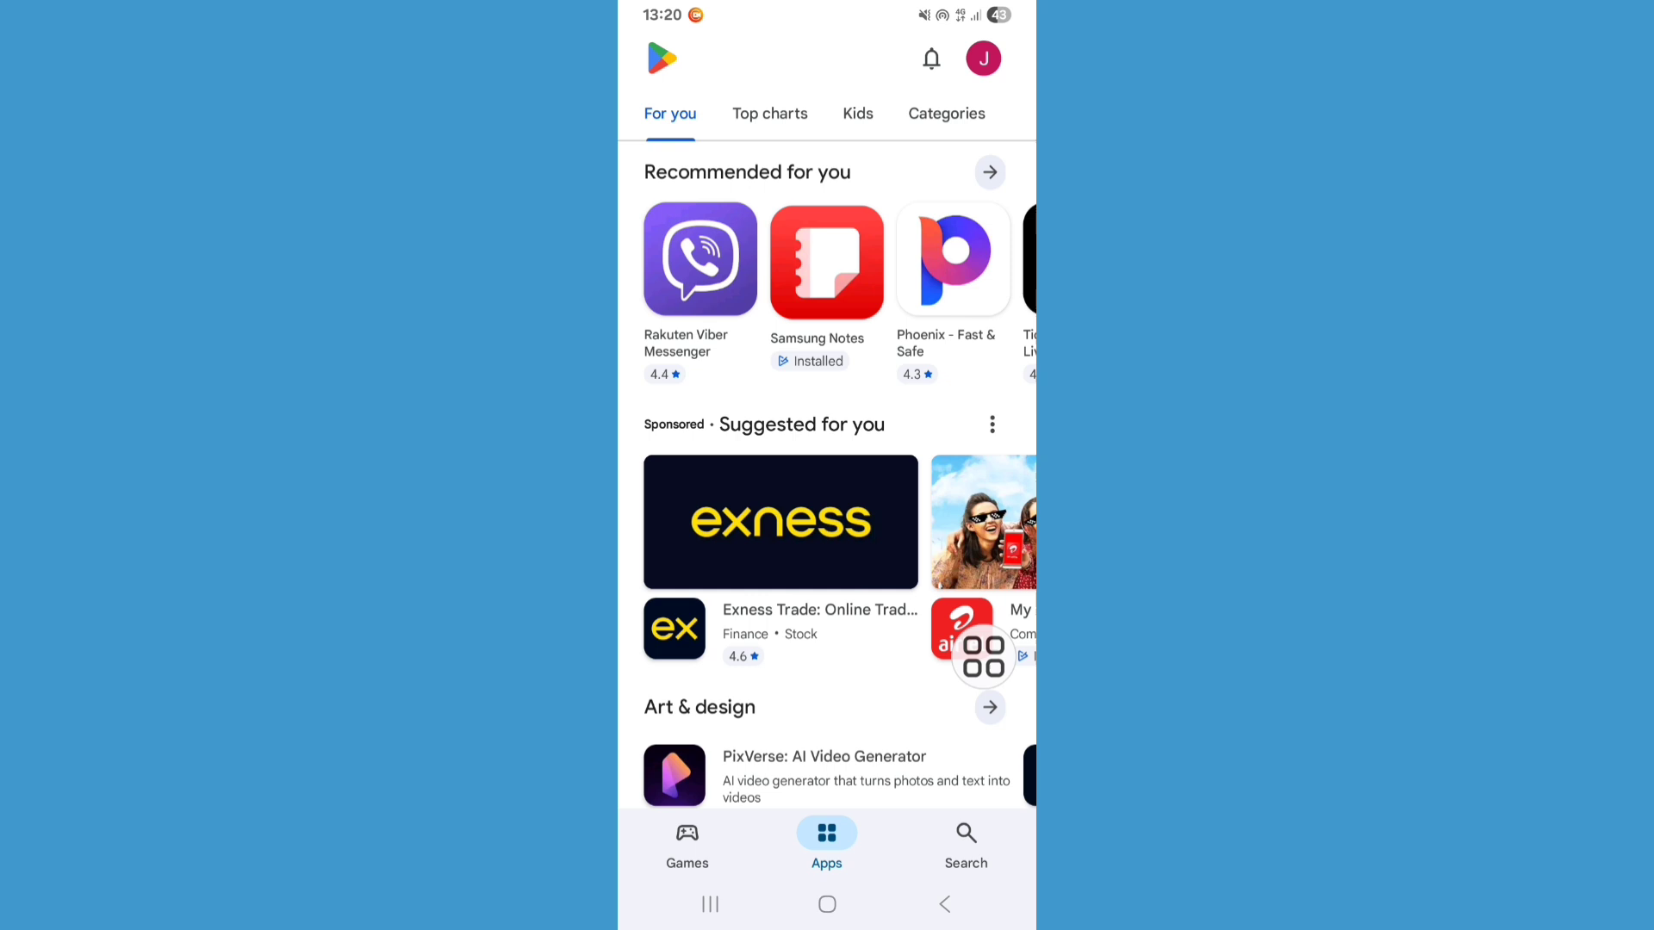
{"action": "left_click", "coordinate": [964, 839]}
{"action": "type", "text": "facebook"}
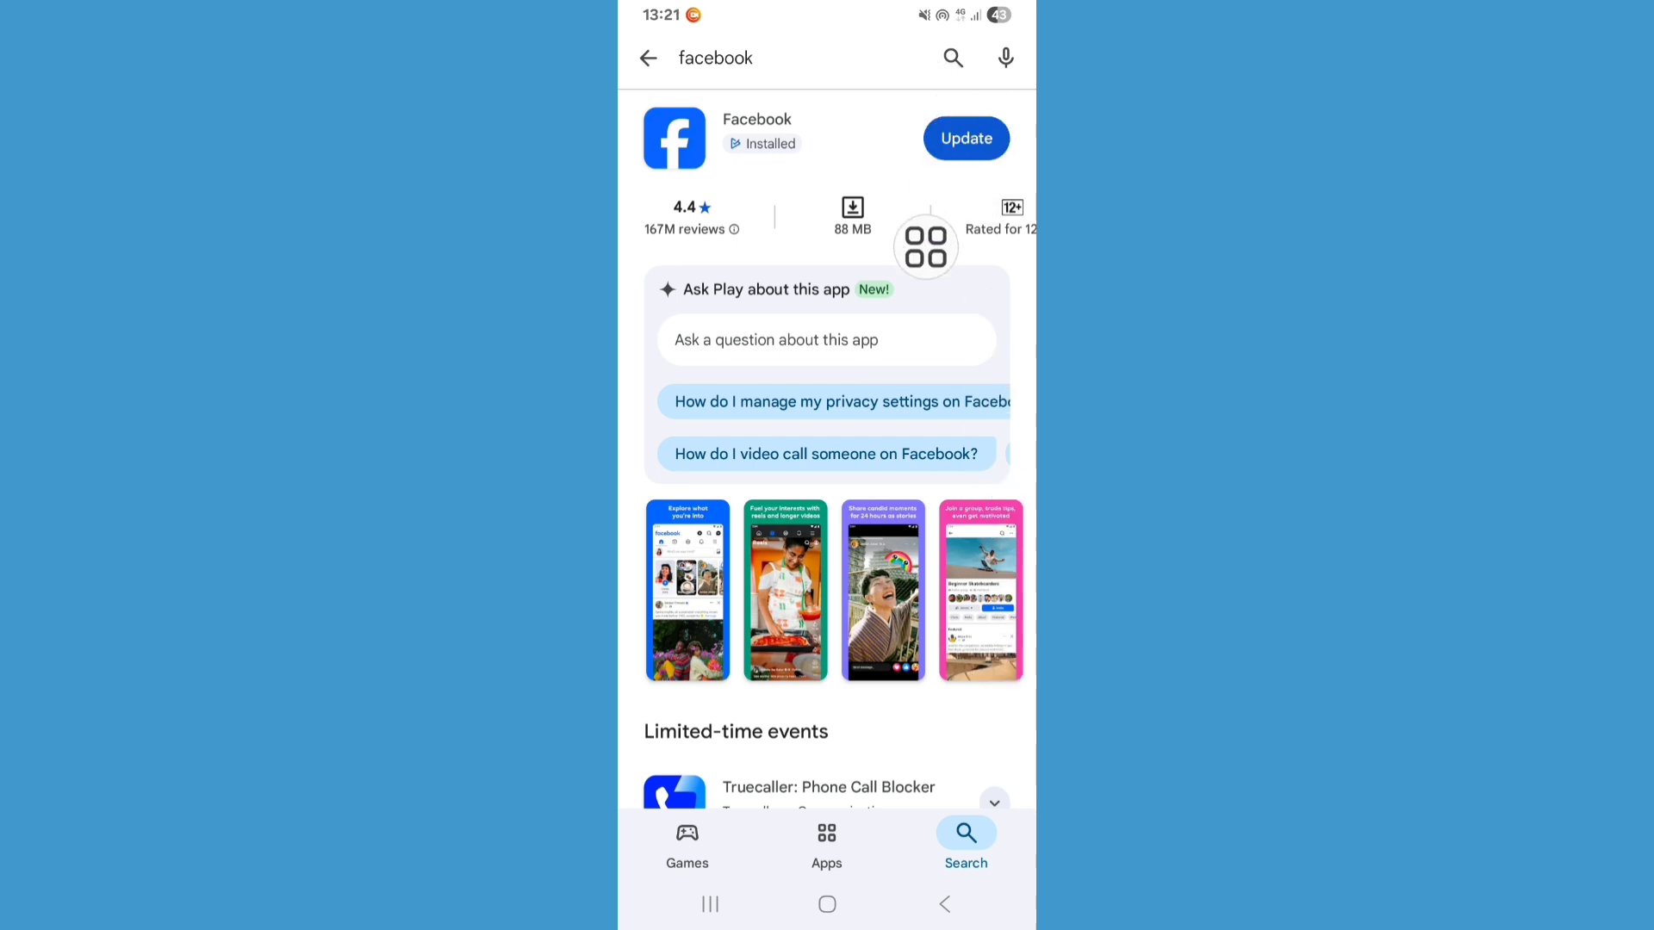
{"action": "left_click", "coordinate": [964, 137]}
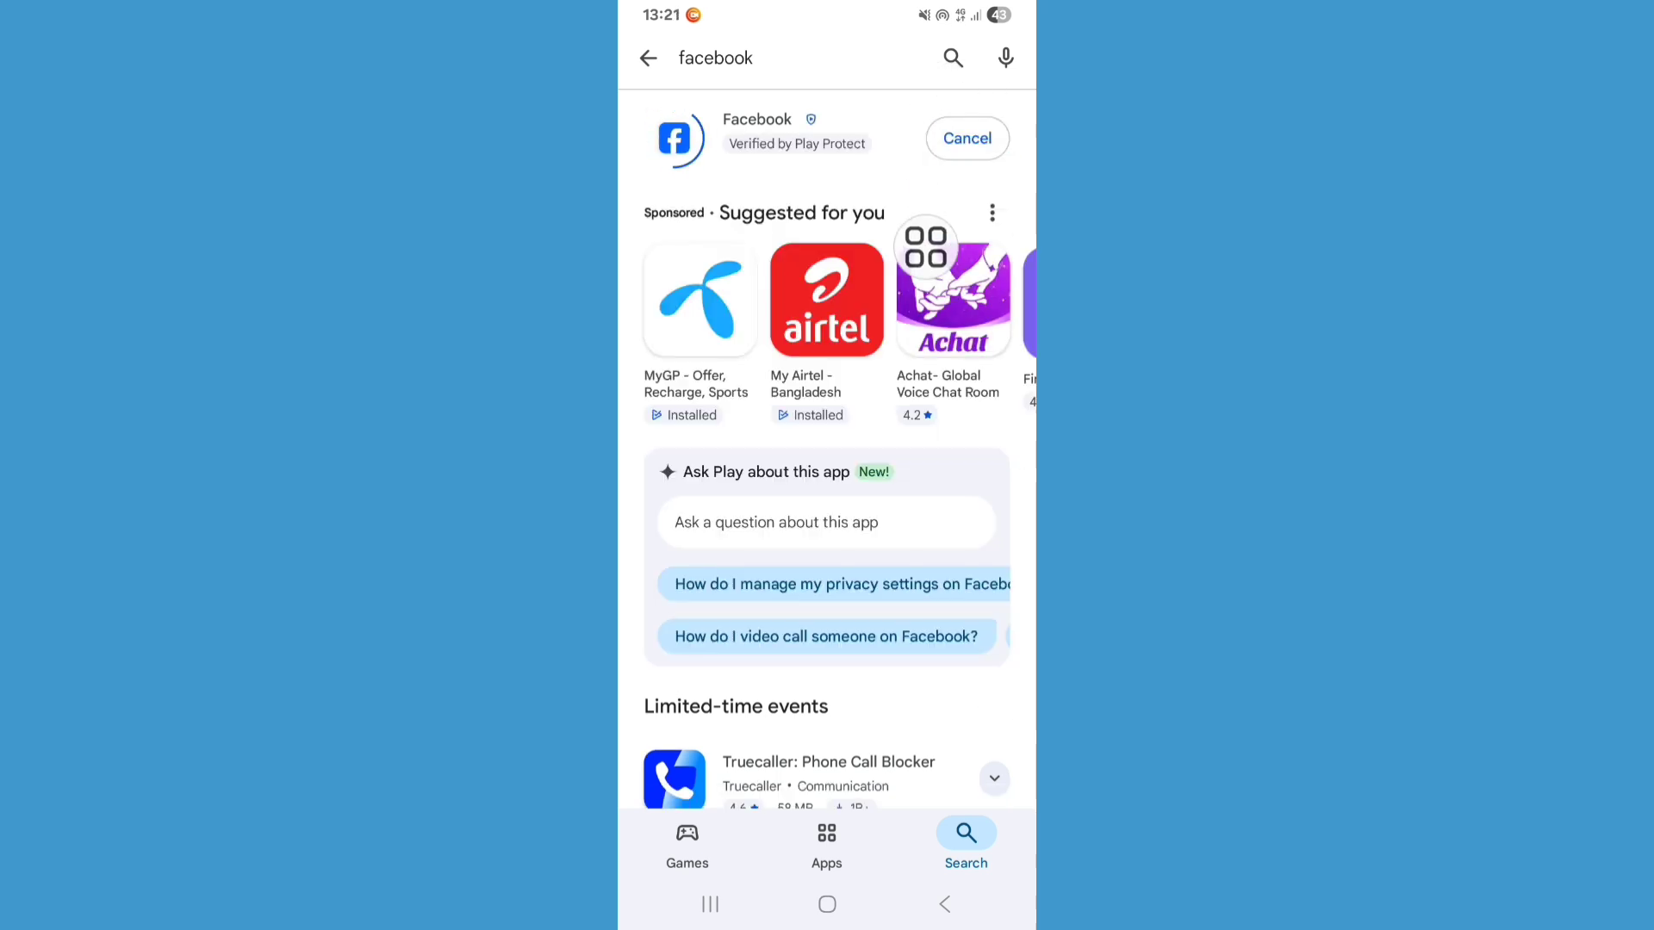
Step: Search 'm', pick the 'messenger' suggestion and start updating Messenger
{"action": "left_click", "coordinate": [648, 59]}
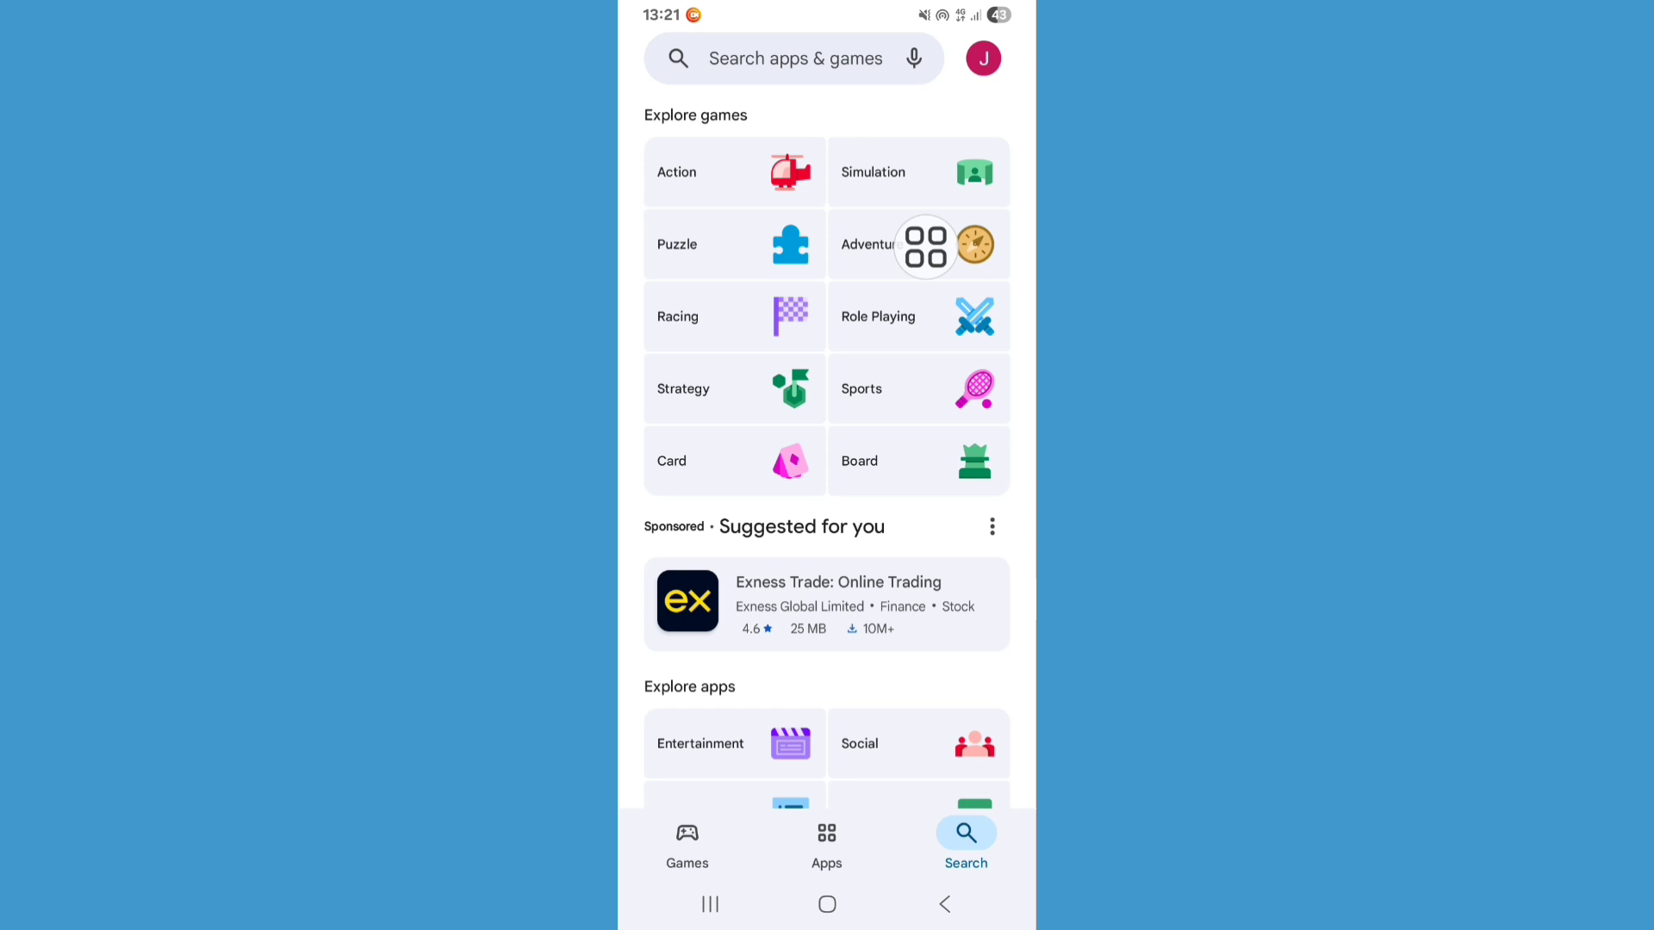
{"action": "type", "text": "m"}
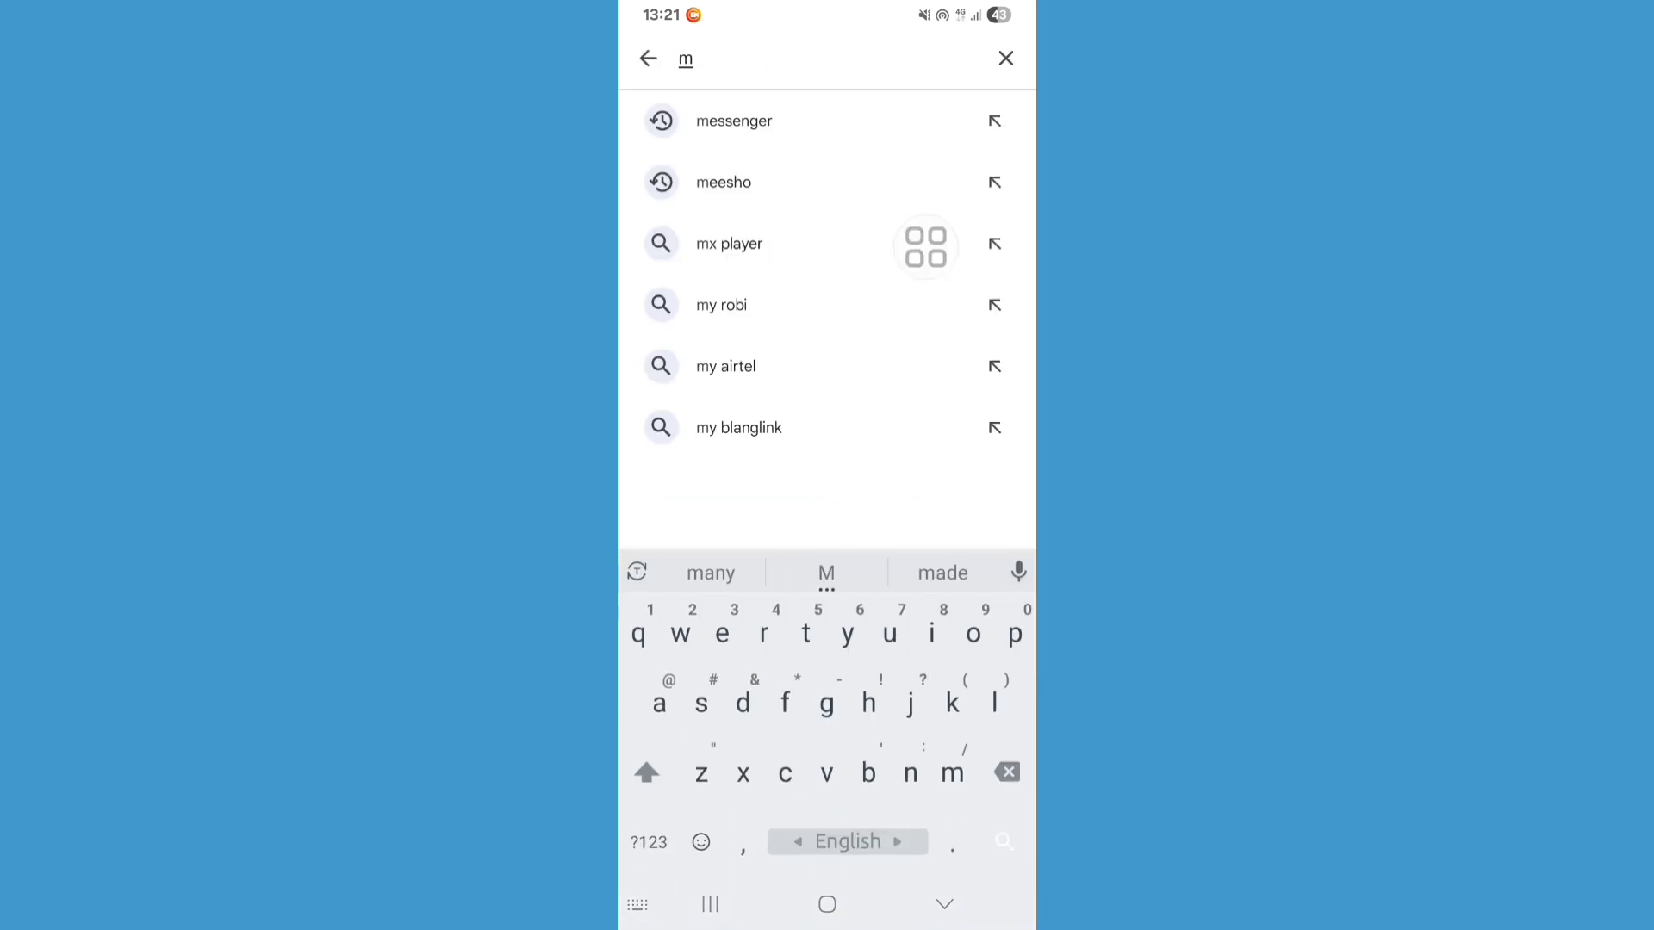
{"action": "left_click", "coordinate": [734, 121]}
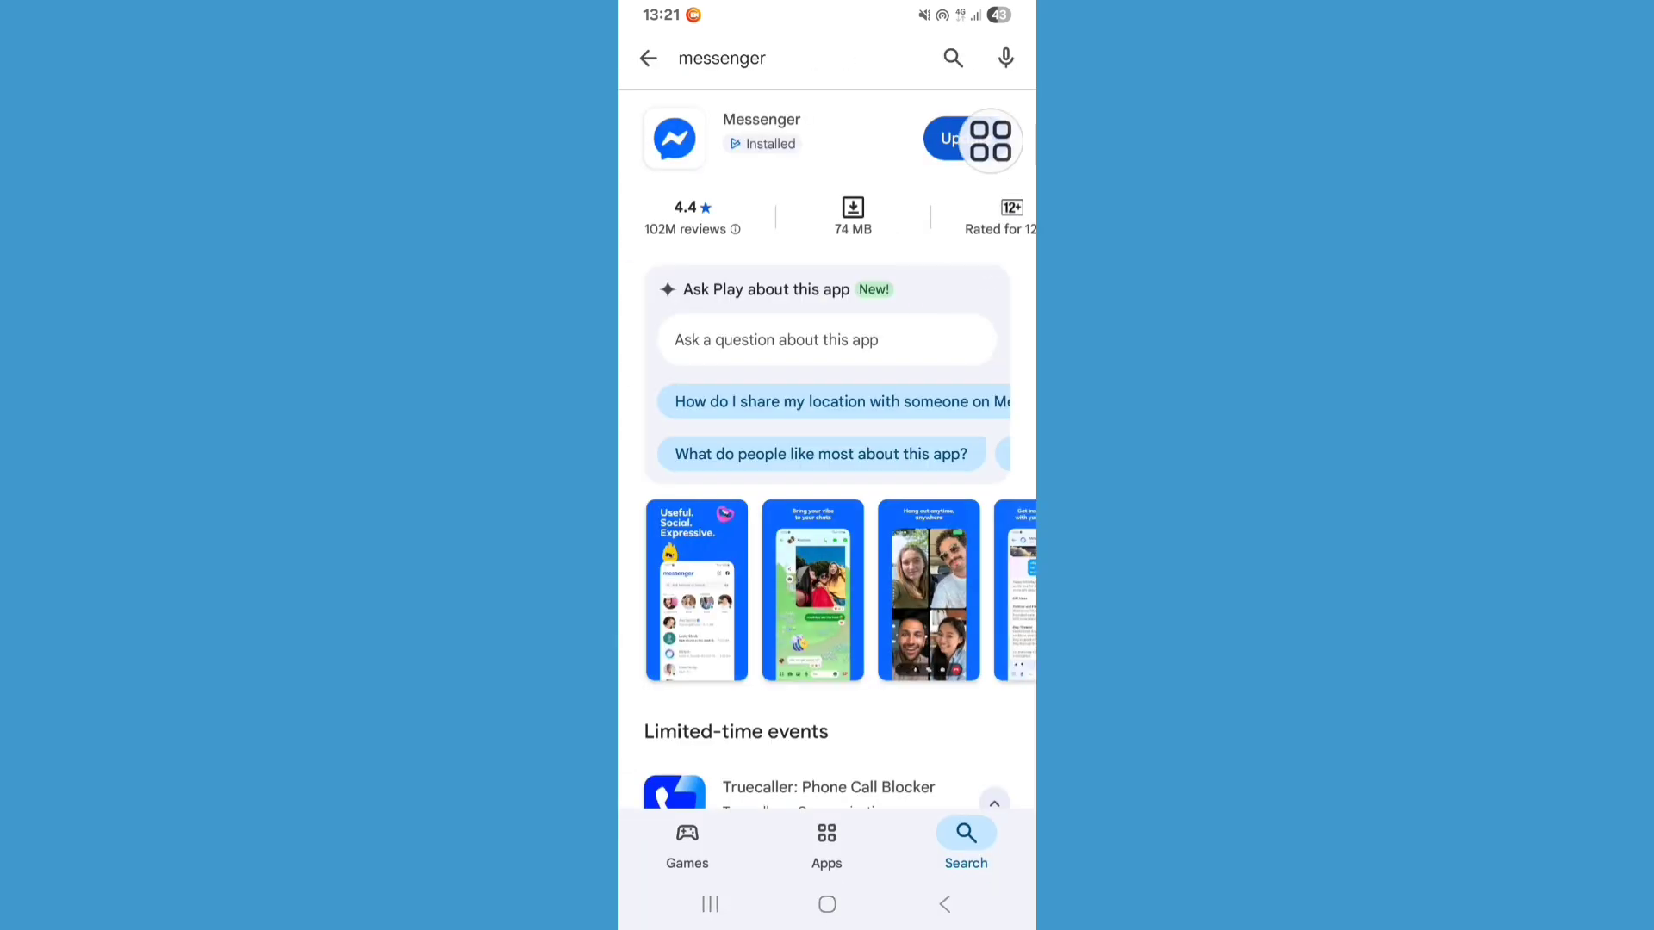
{"action": "left_click", "coordinate": [967, 137]}
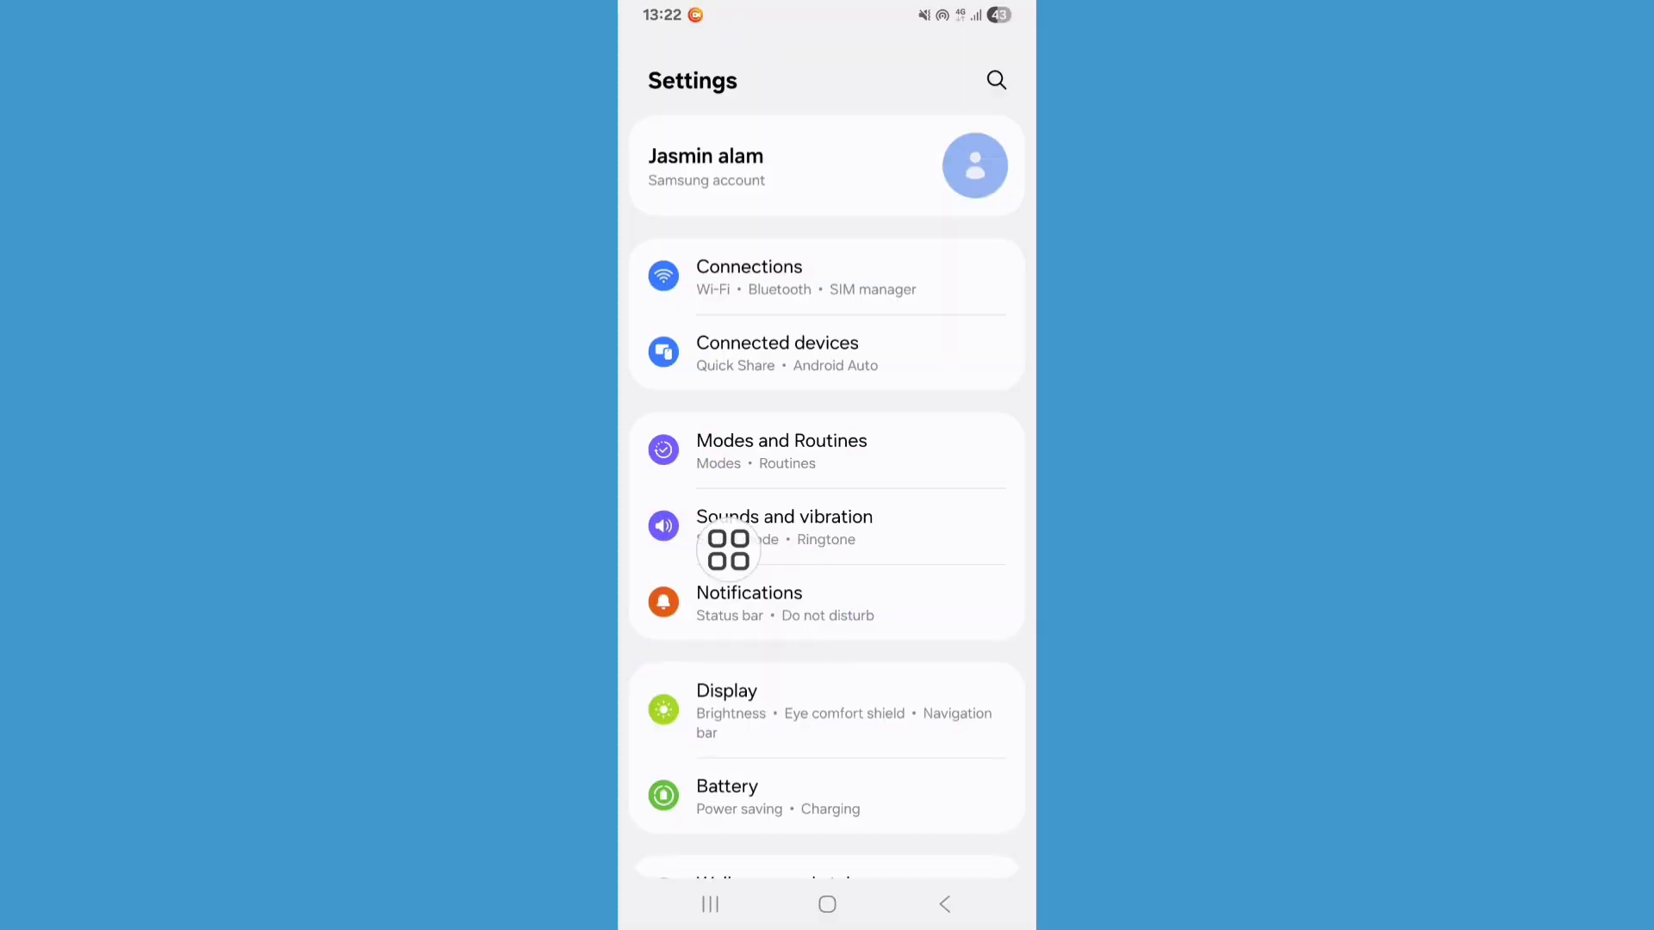
Step: Scroll to Apps in Settings and start an empty search of the installed apps list
{"action": "scroll", "scroll_direction": "down", "scroll_amount": 3}
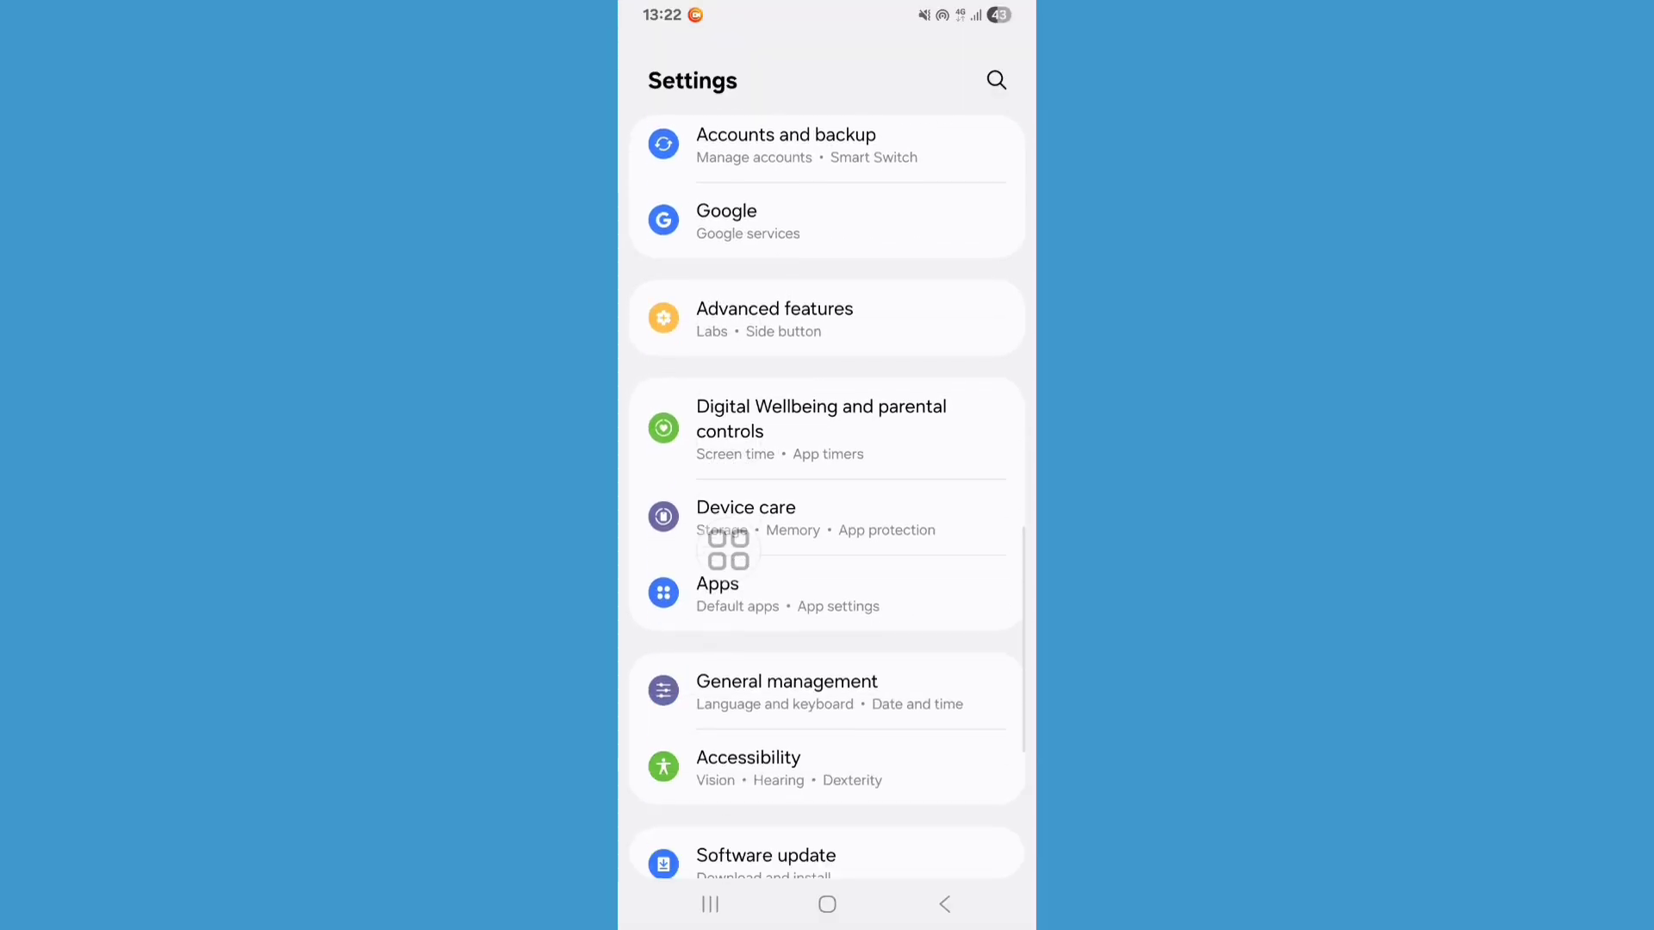
{"action": "scroll", "scroll_direction": "down", "scroll_amount": 3}
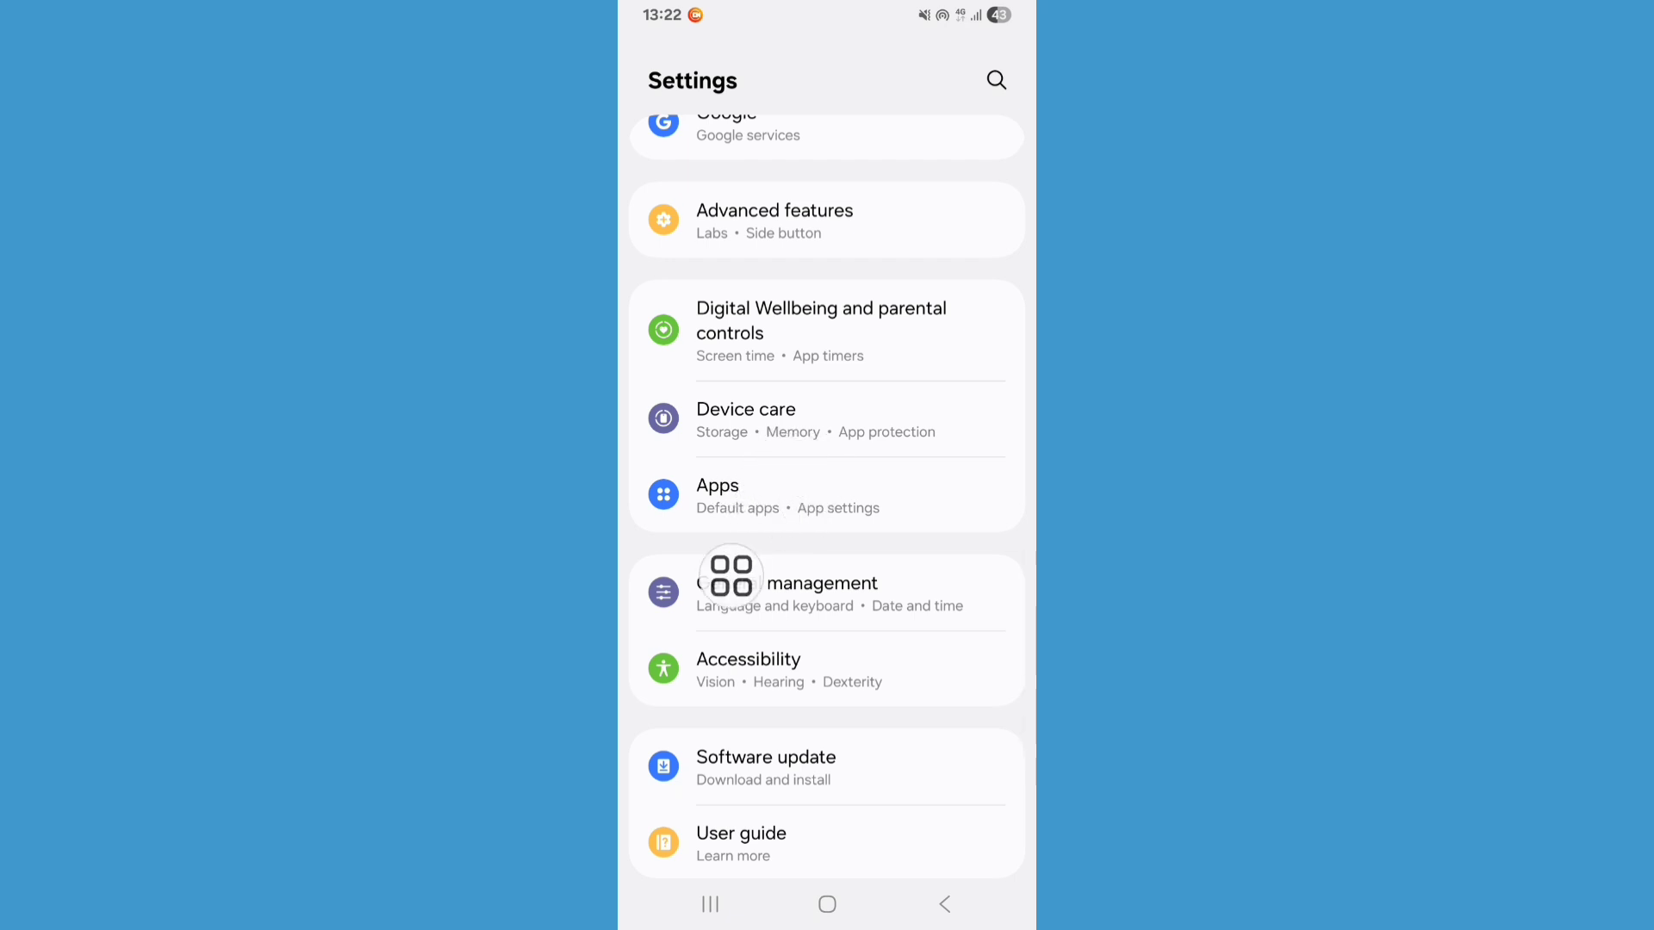
{"action": "left_click", "coordinate": [717, 486]}
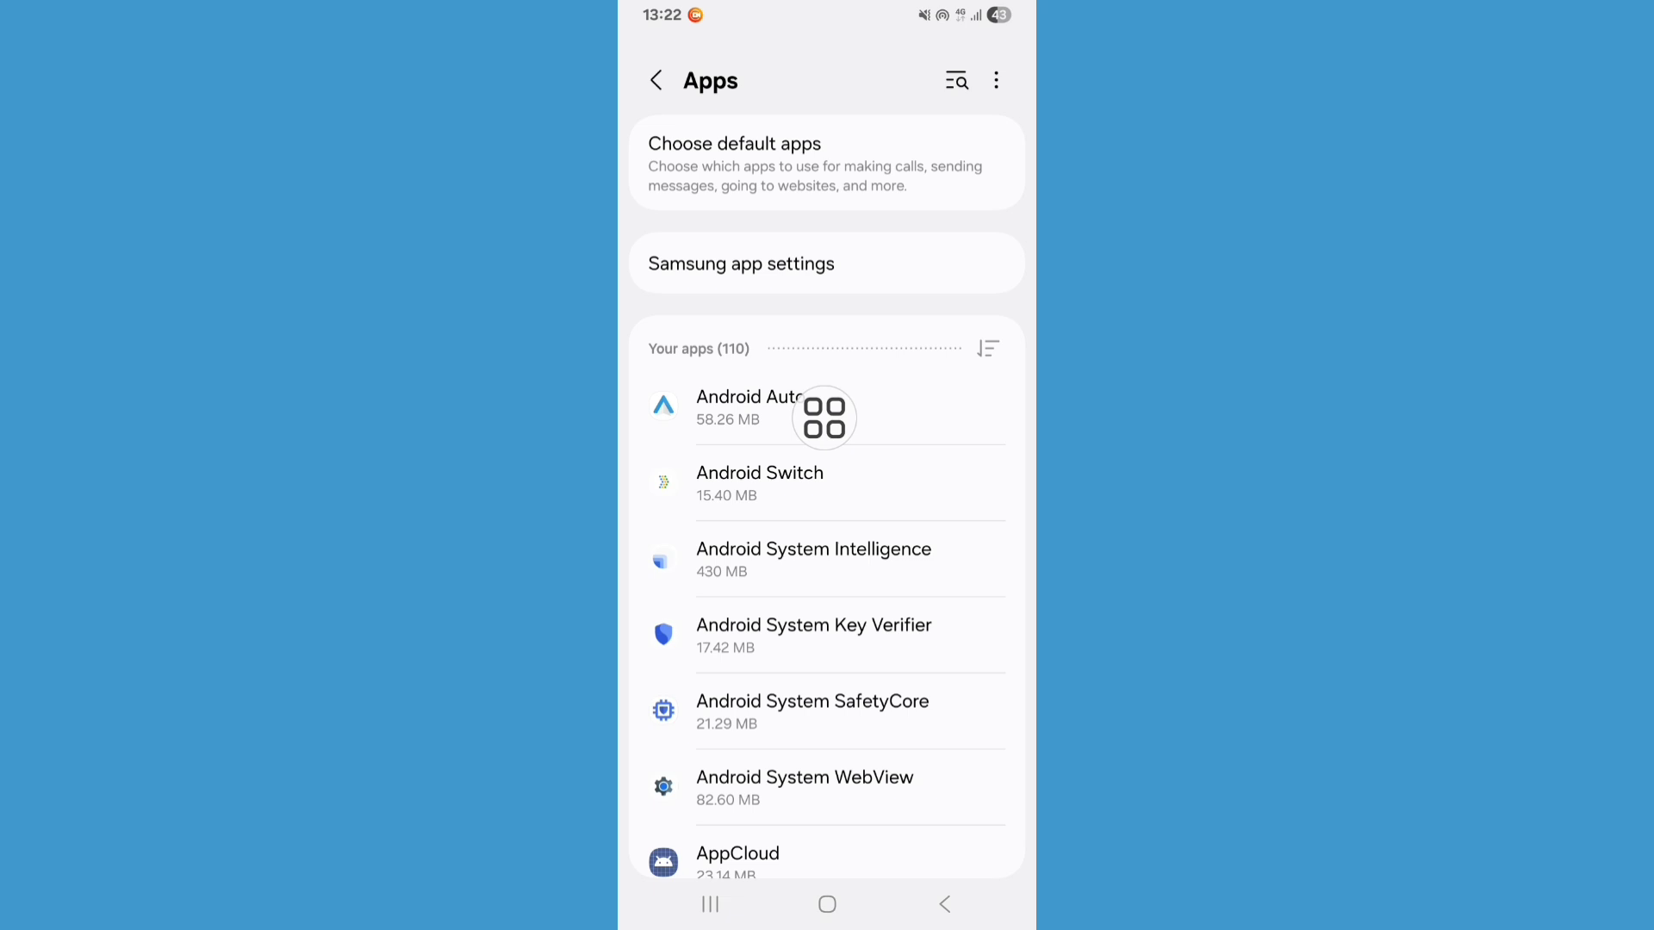
{"action": "left_click", "coordinate": [954, 81]}
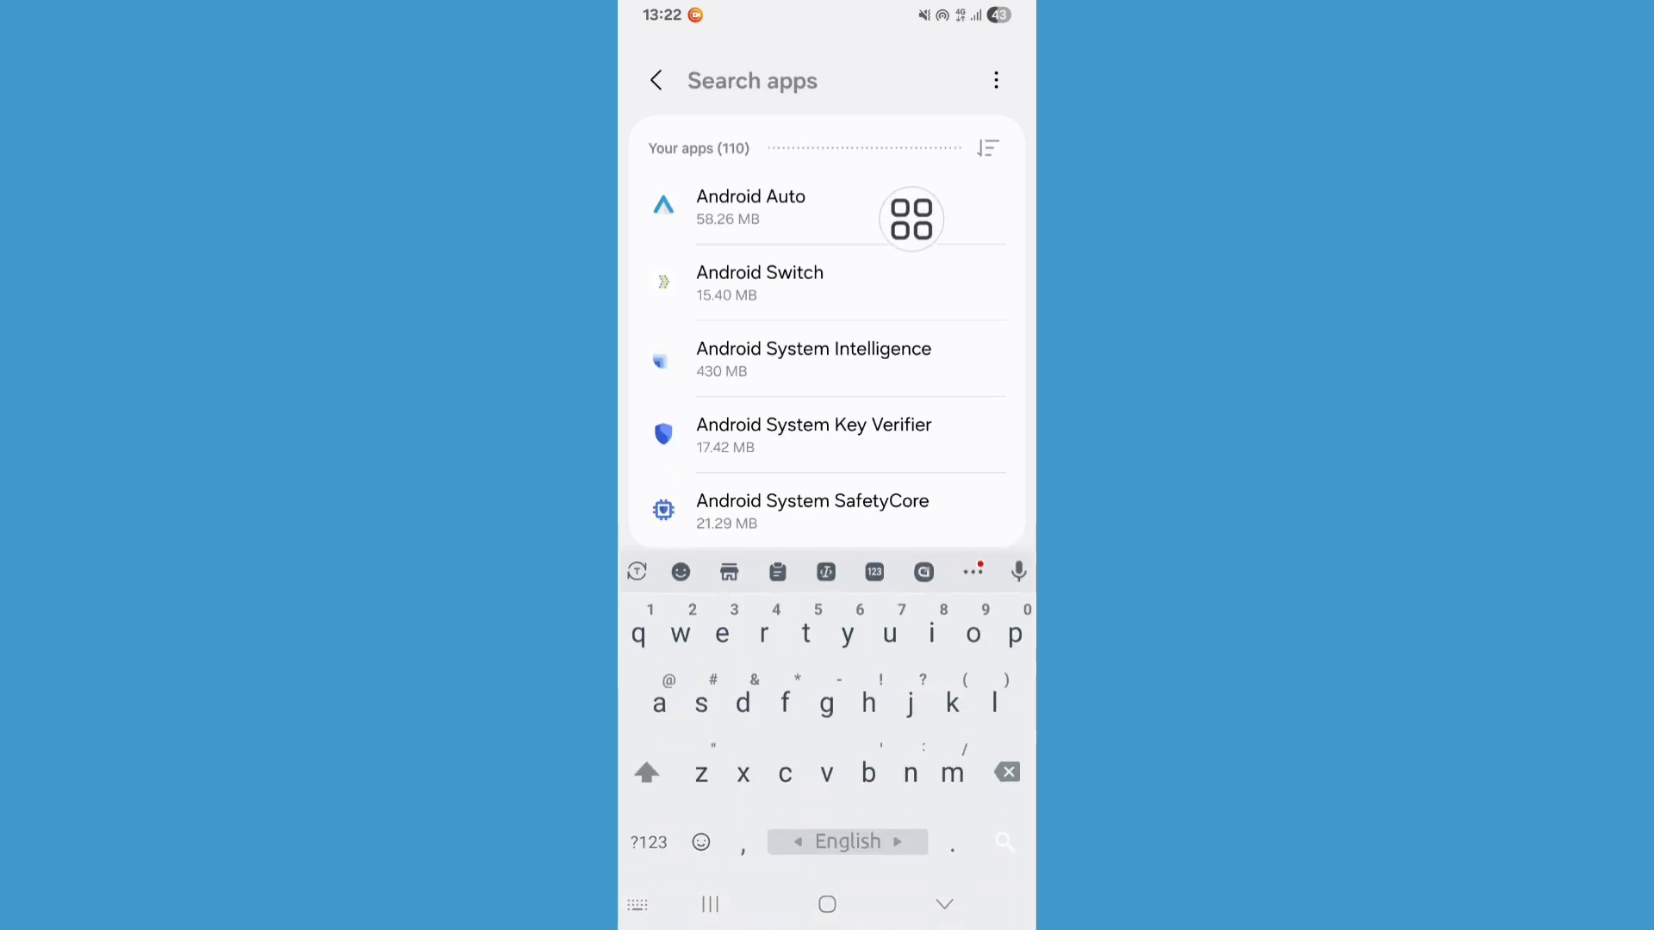
Step: Search 'fa', force-stop Facebook from its App info and confirm with OK
{"action": "type", "text": "fa"}
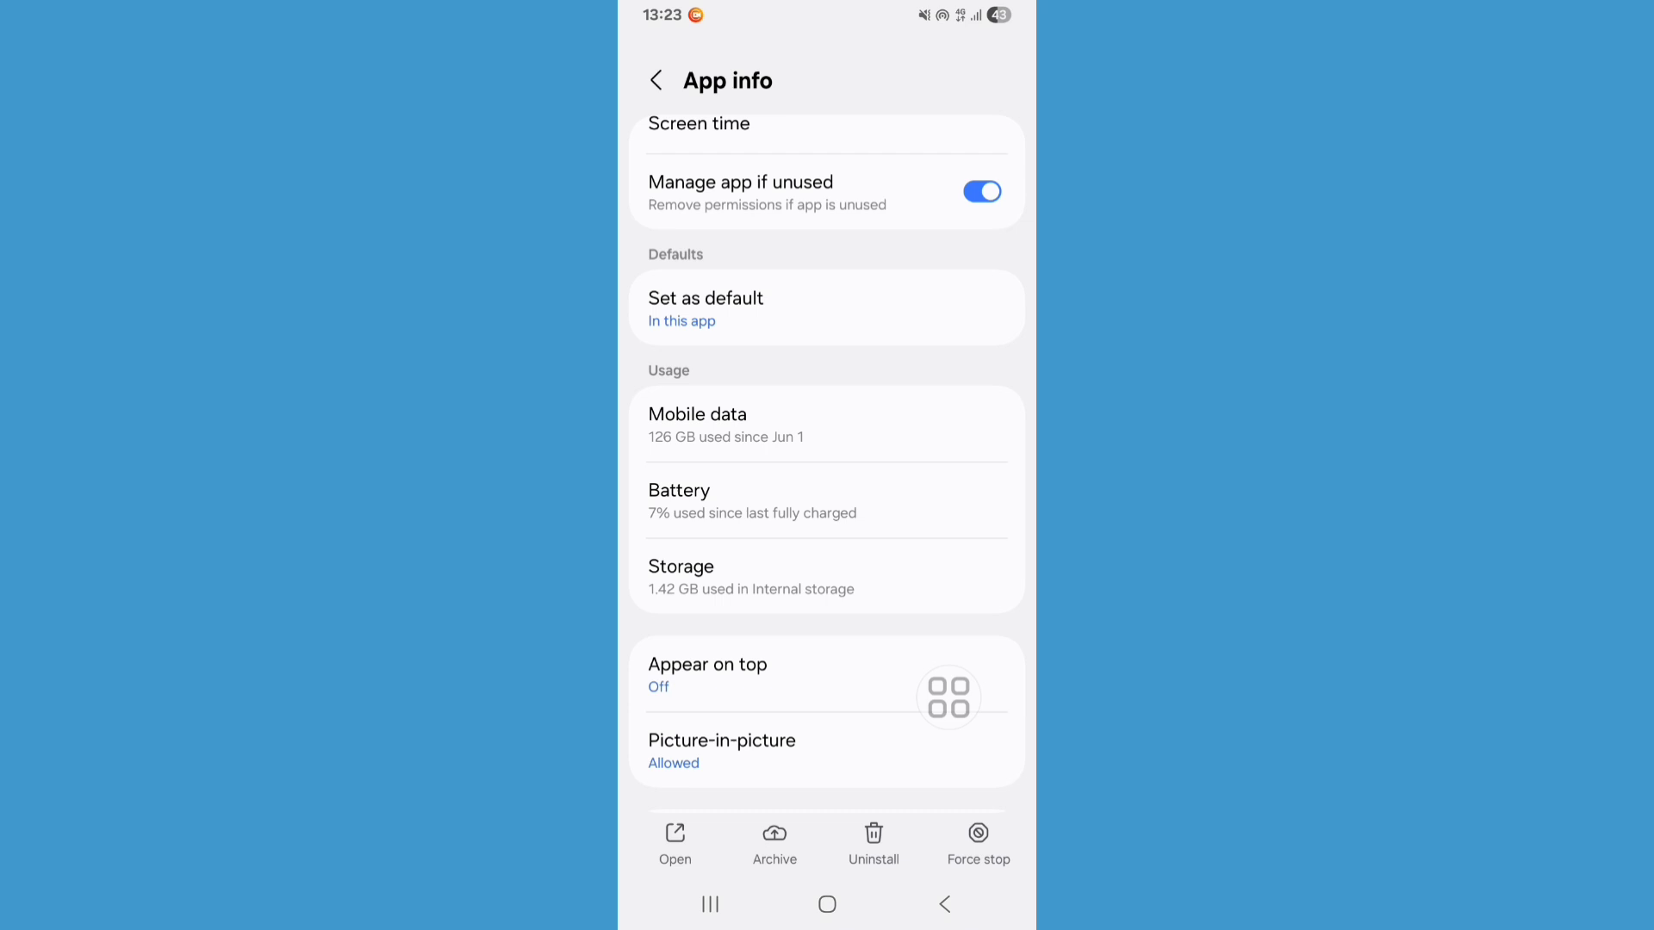
{"action": "left_click", "coordinate": [975, 844]}
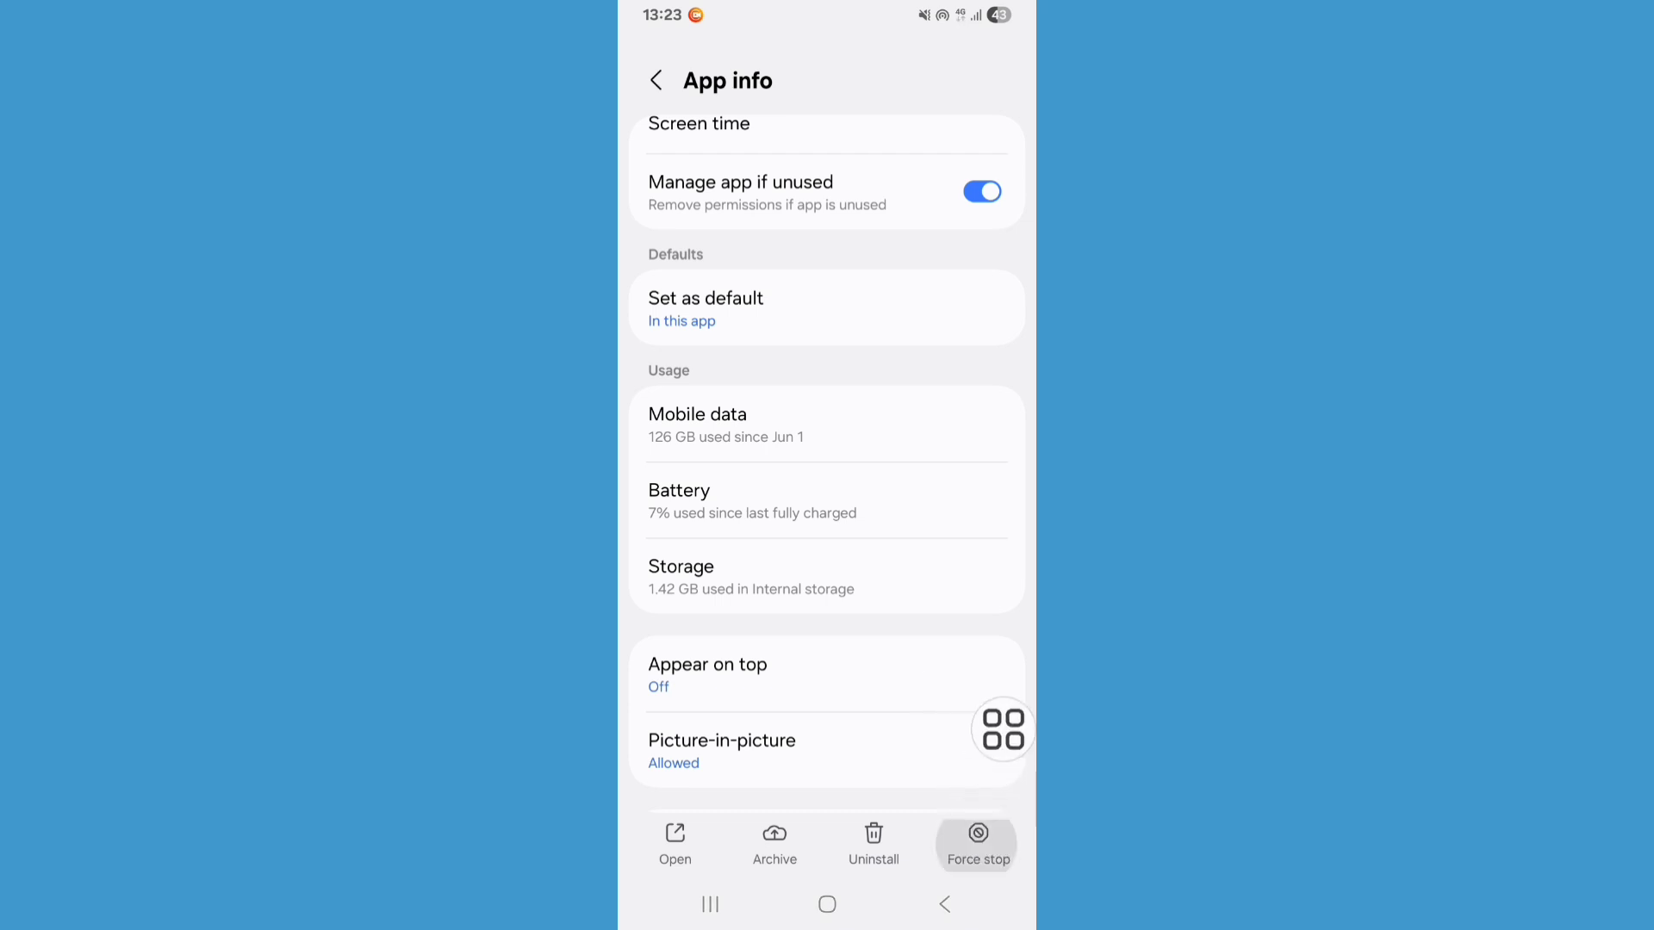
{"action": "left_click", "coordinate": [975, 844]}
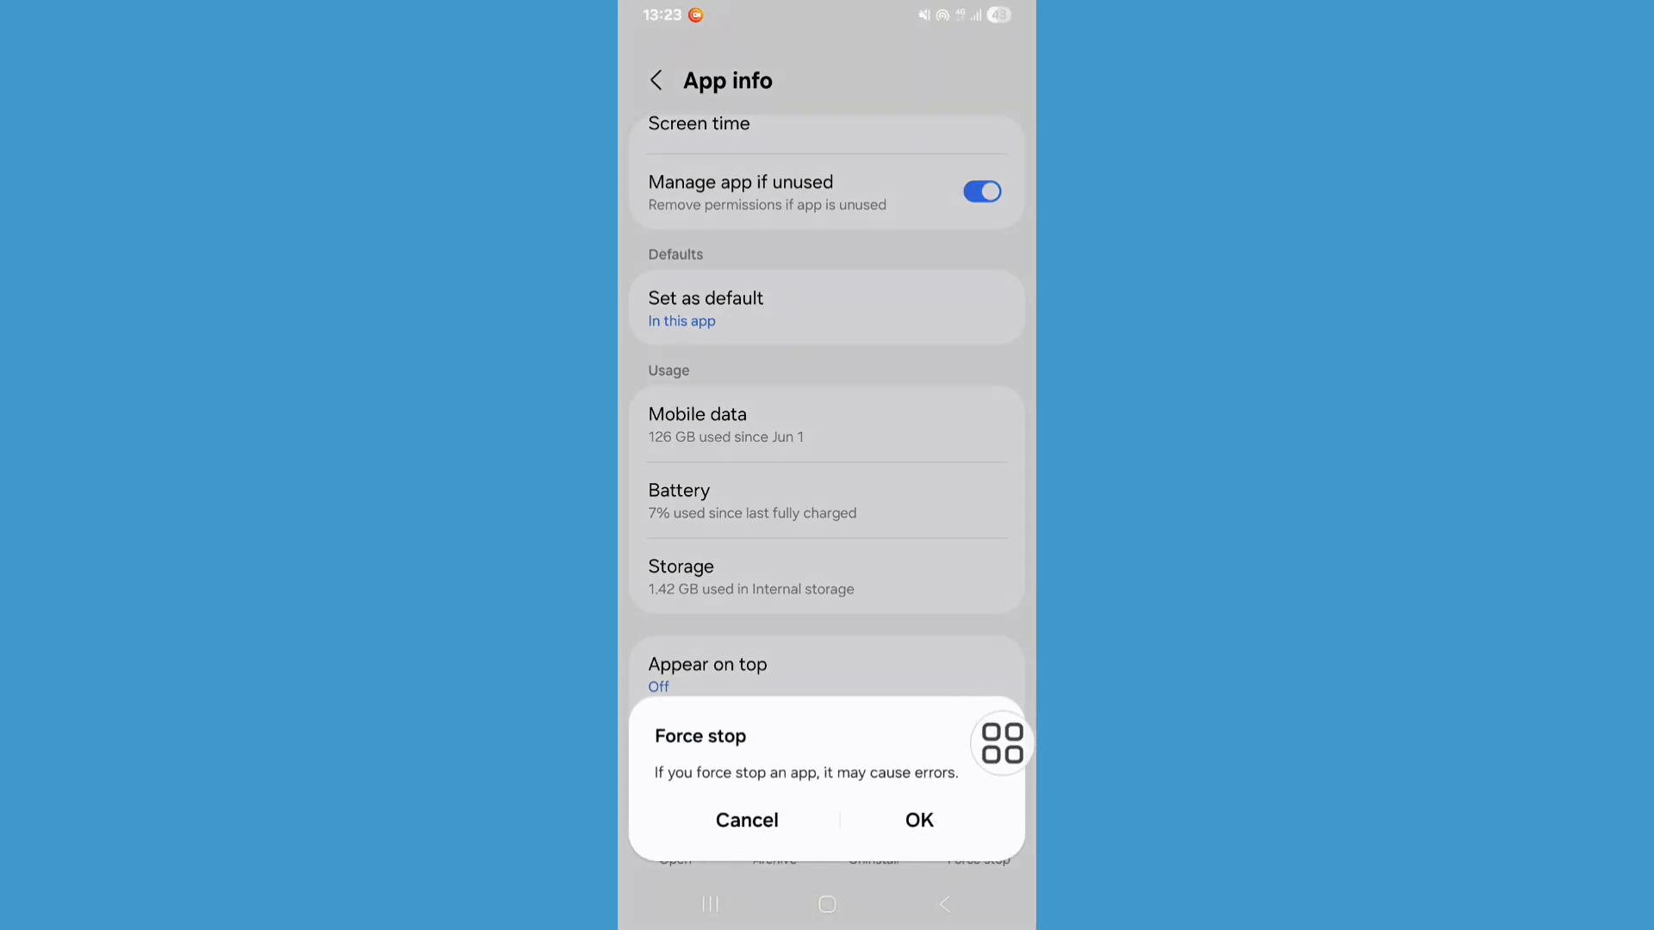
{"action": "left_click", "coordinate": [746, 820]}
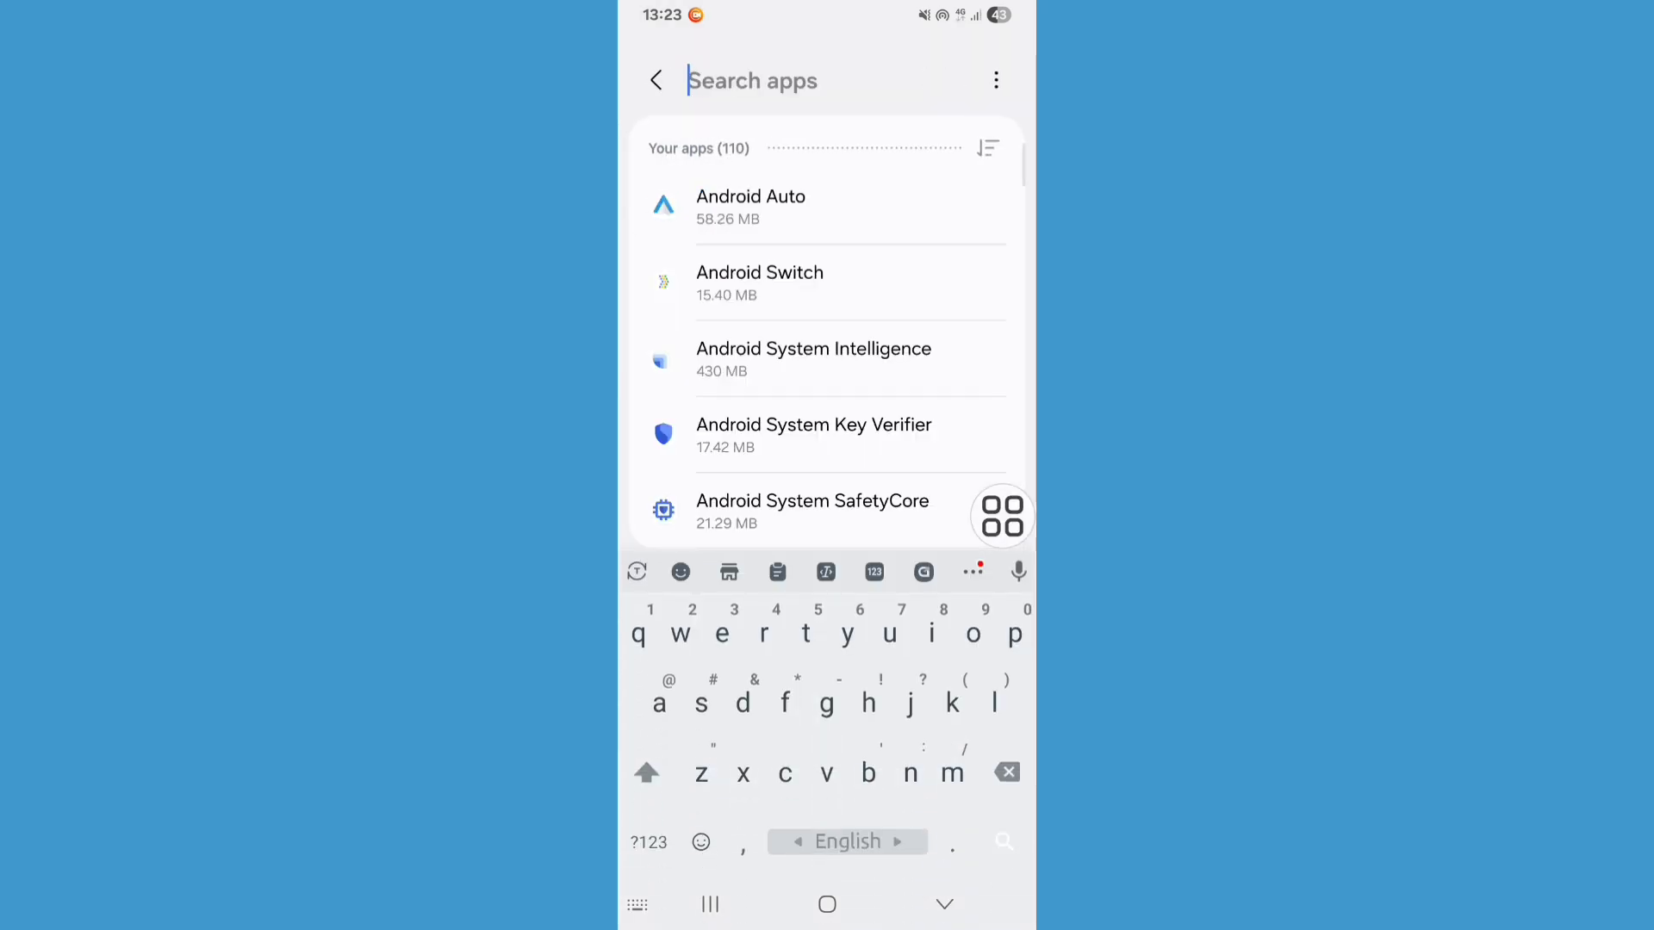
Step: Find Messenger, clear its cache to 0 B under Storage, and return to App info
{"action": "type", "text": "essenger"}
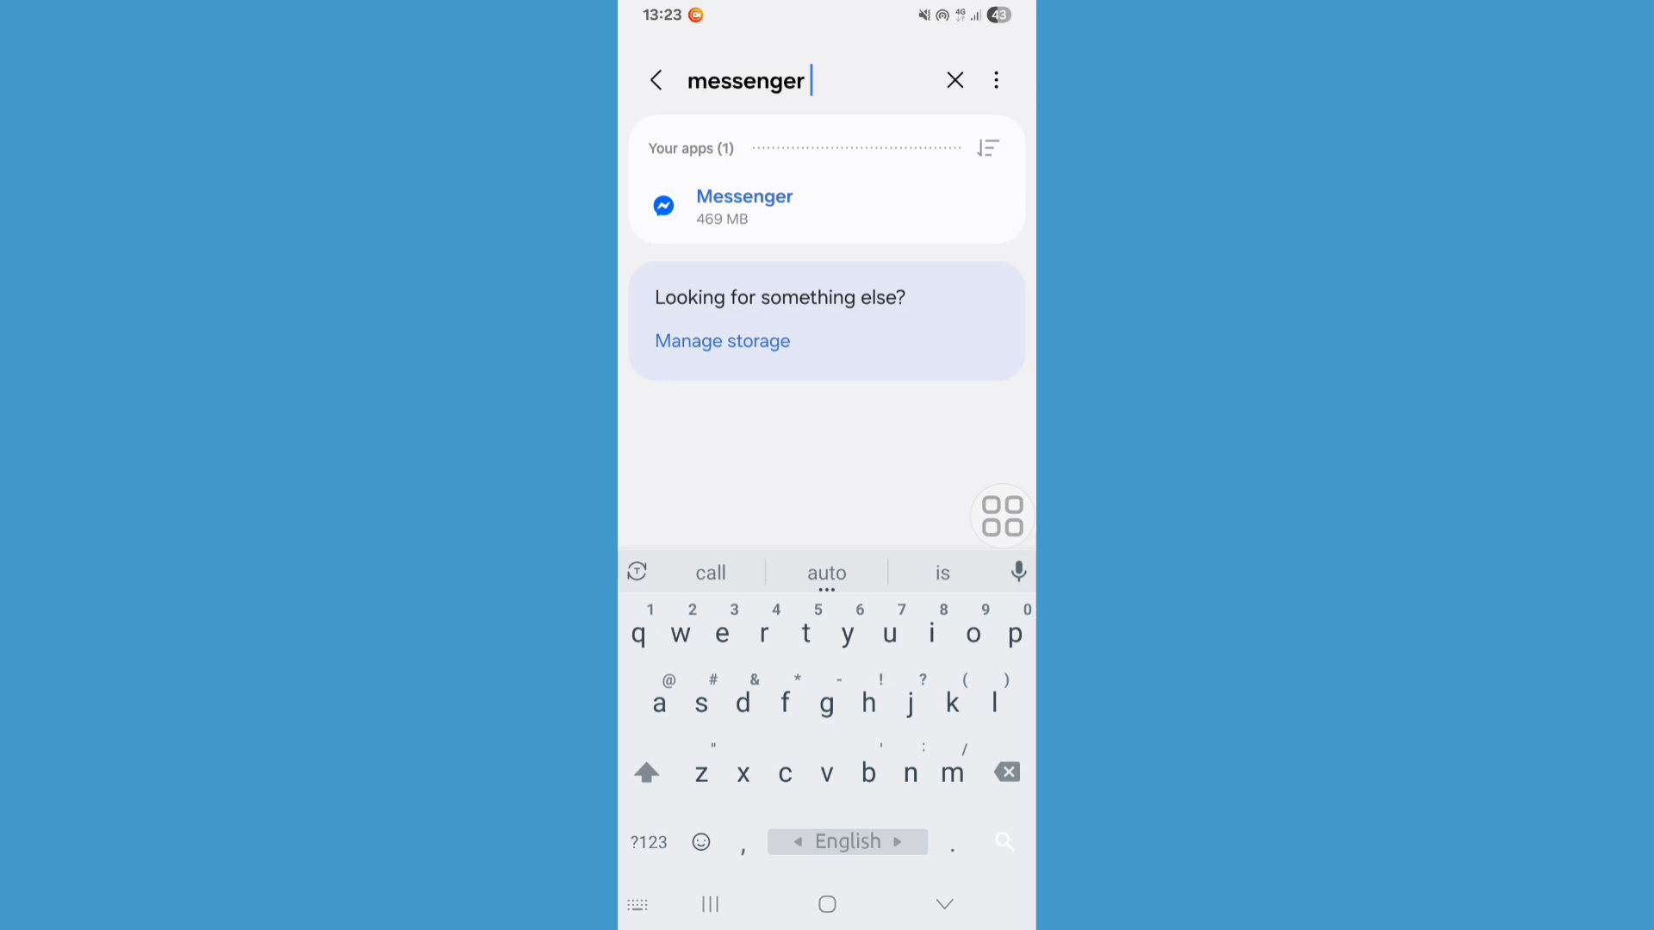
{"action": "left_click_drag", "start_coordinate": [1000, 515], "coordinate": [768, 184]}
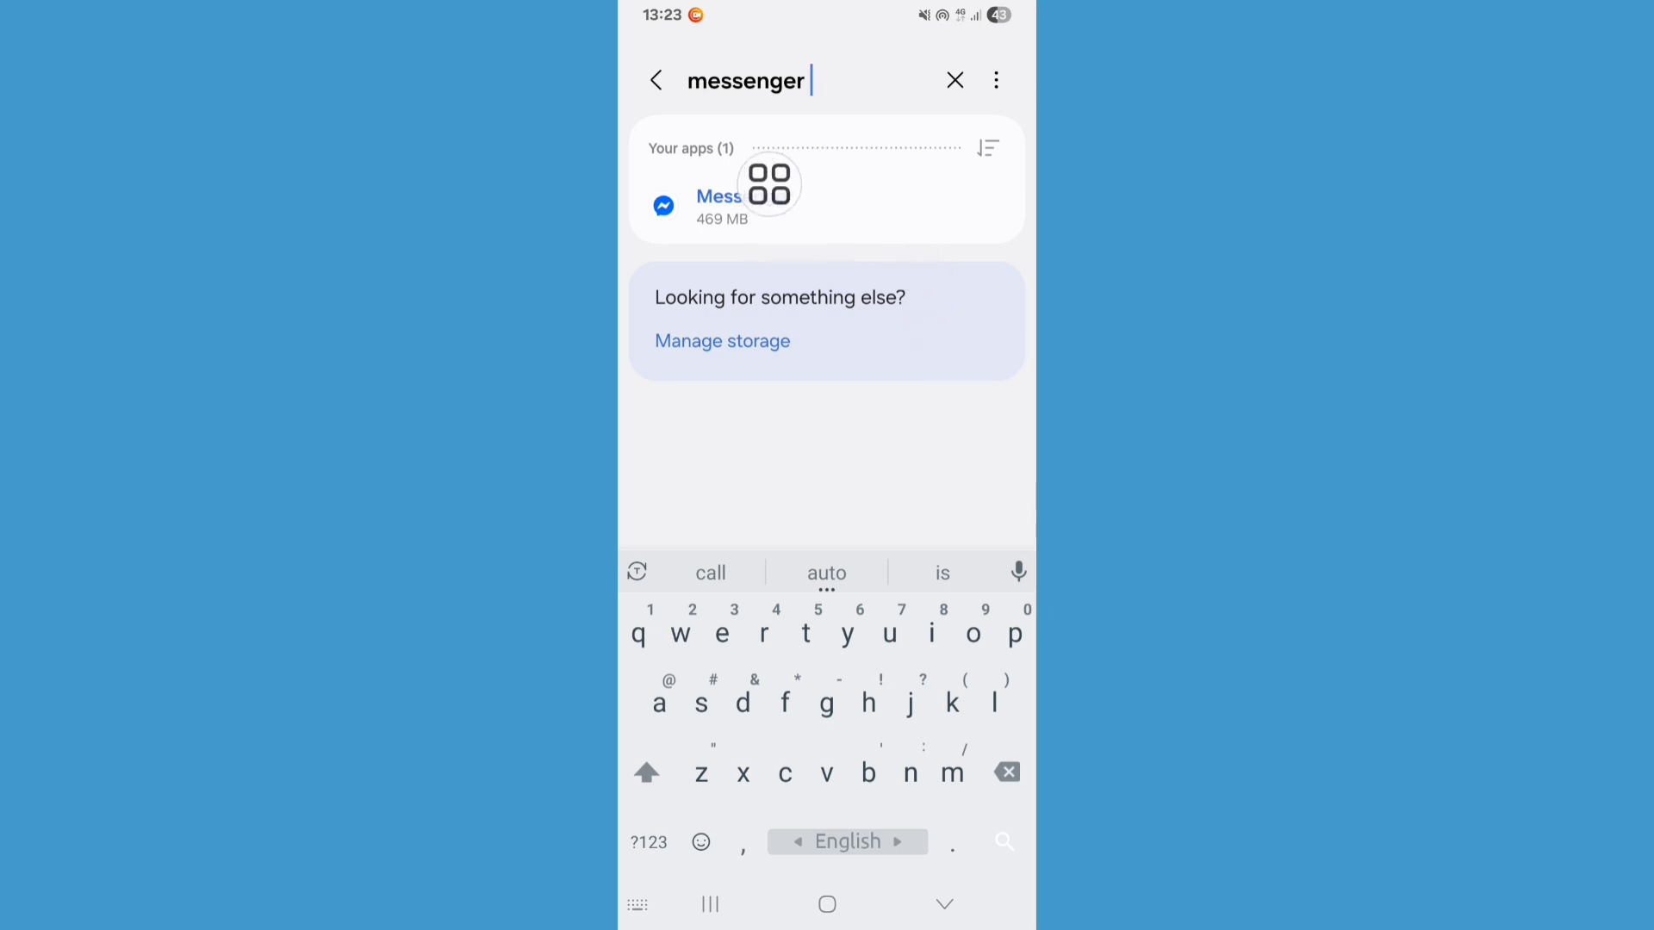
{"action": "left_click", "coordinate": [716, 205]}
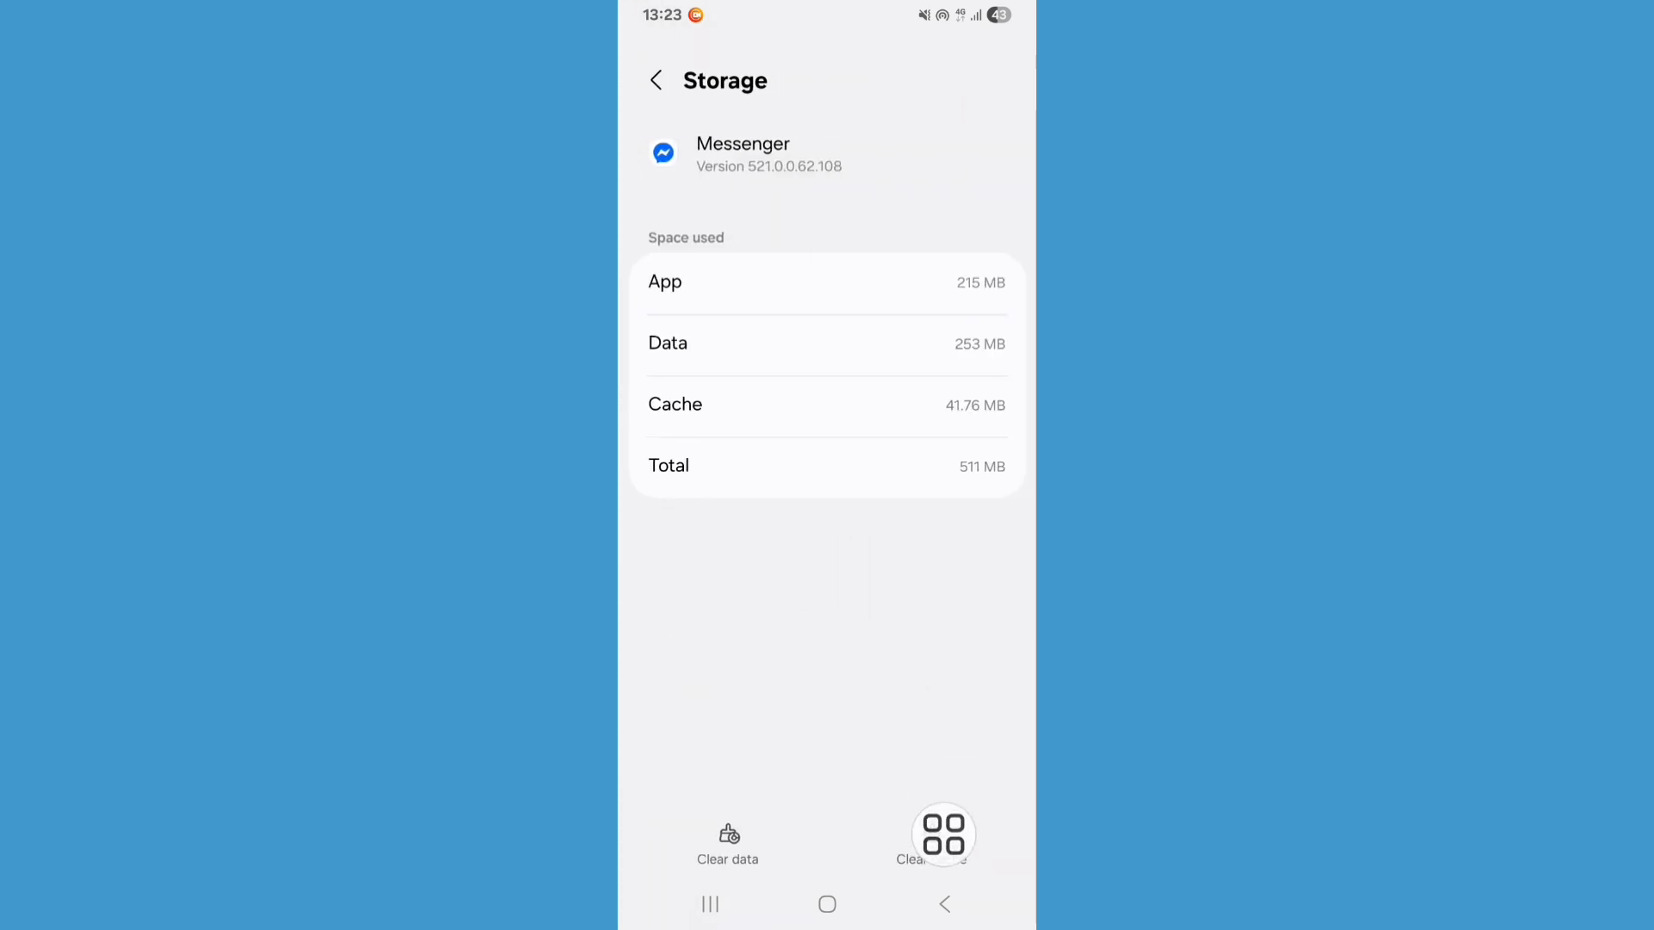
{"action": "left_click", "coordinate": [932, 839]}
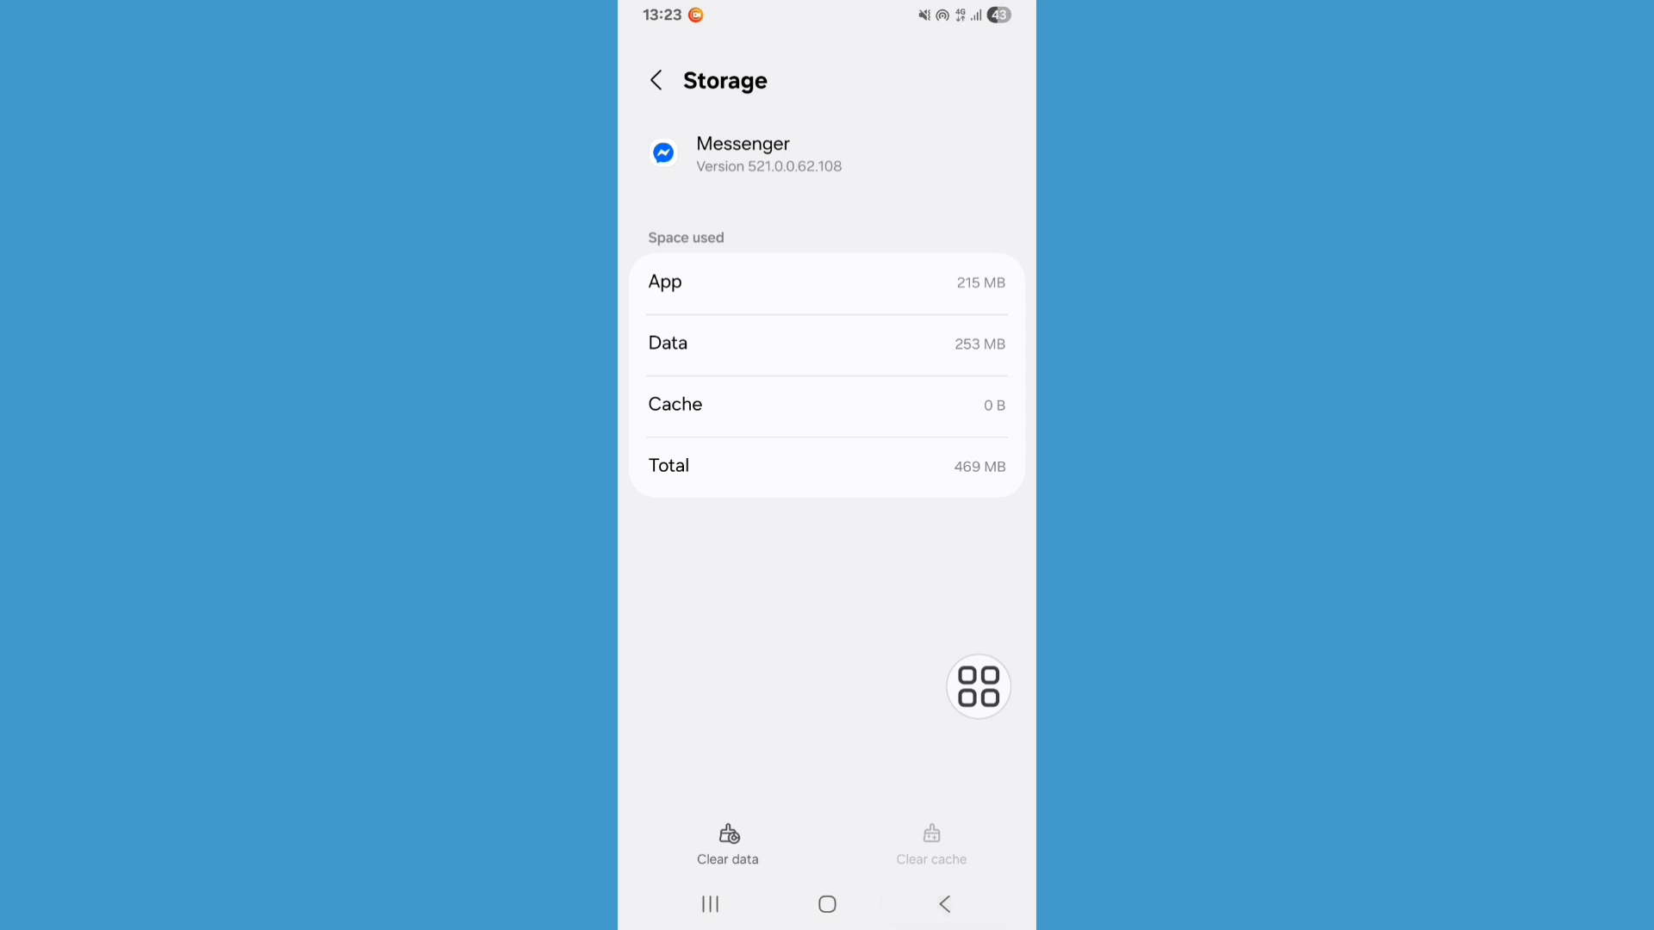
{"action": "left_click", "coordinate": [655, 79]}
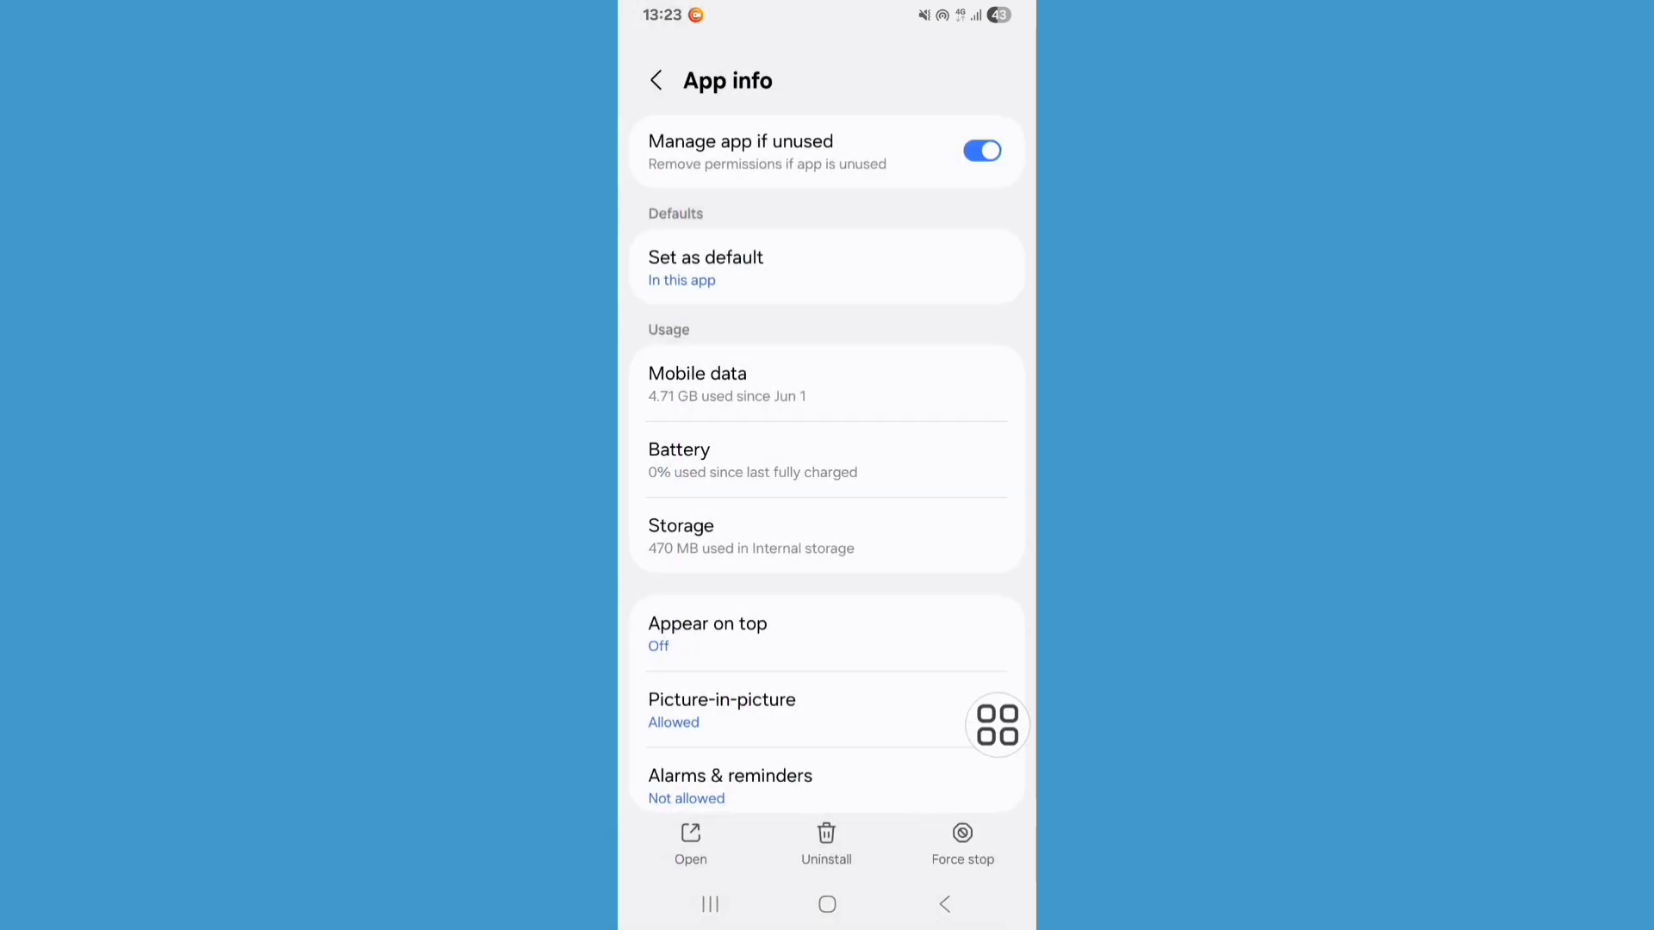
Step: Force-stop Messenger, confirm with OK, and return to the home screen
{"action": "left_click", "coordinate": [961, 844]}
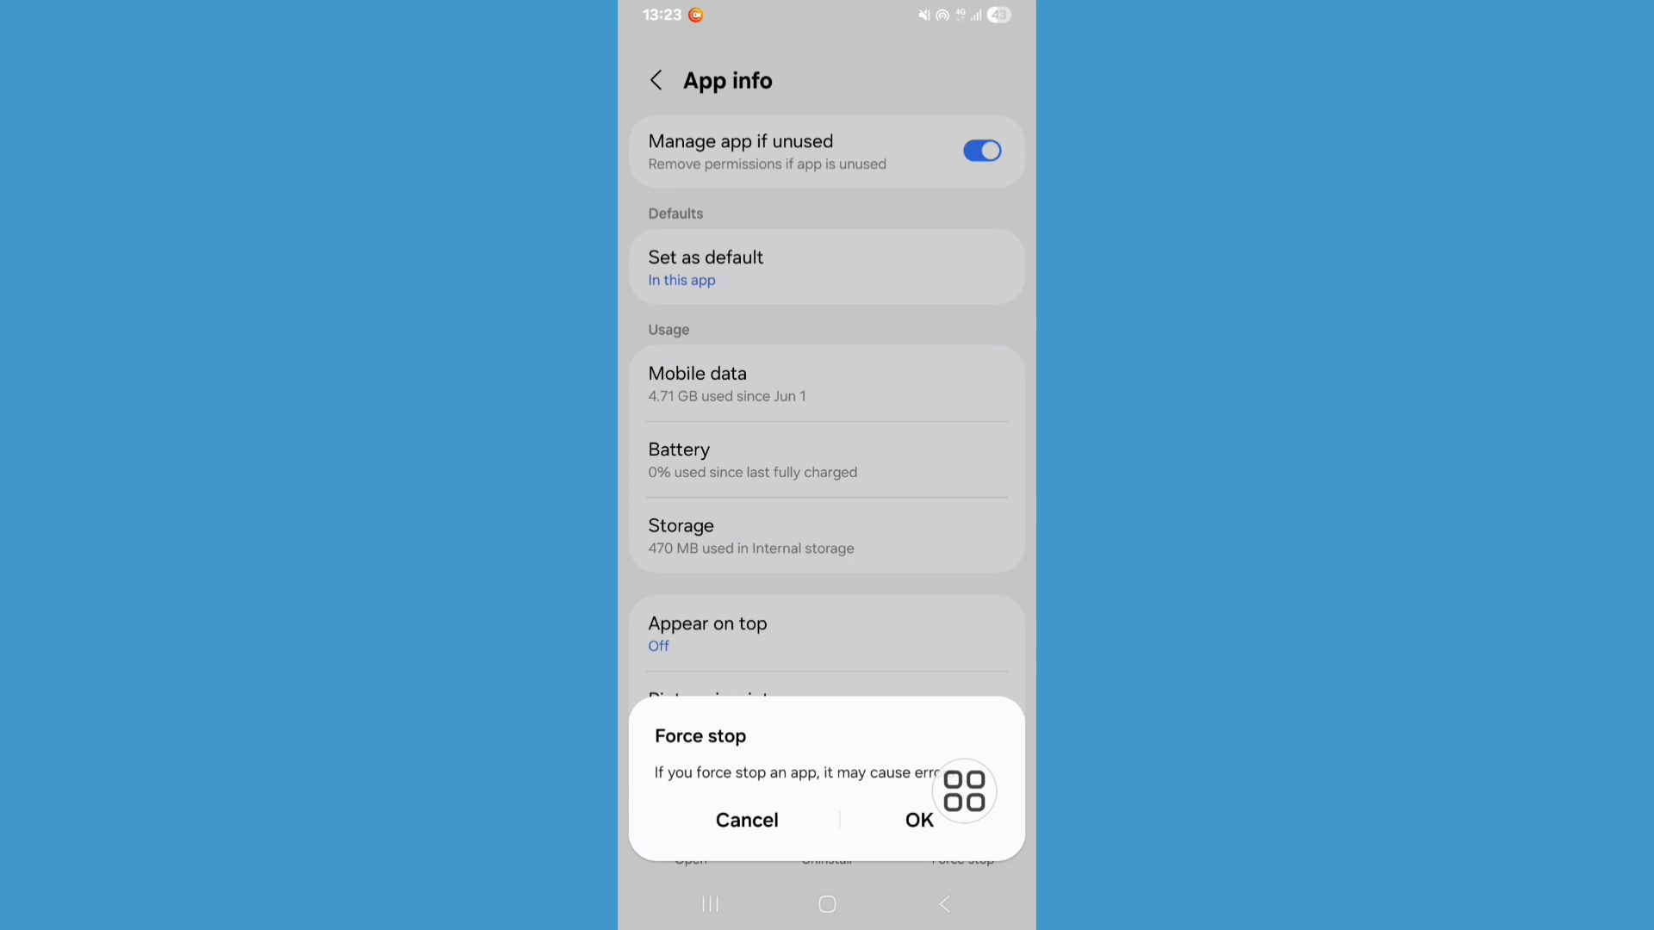
{"action": "left_click", "coordinate": [746, 820]}
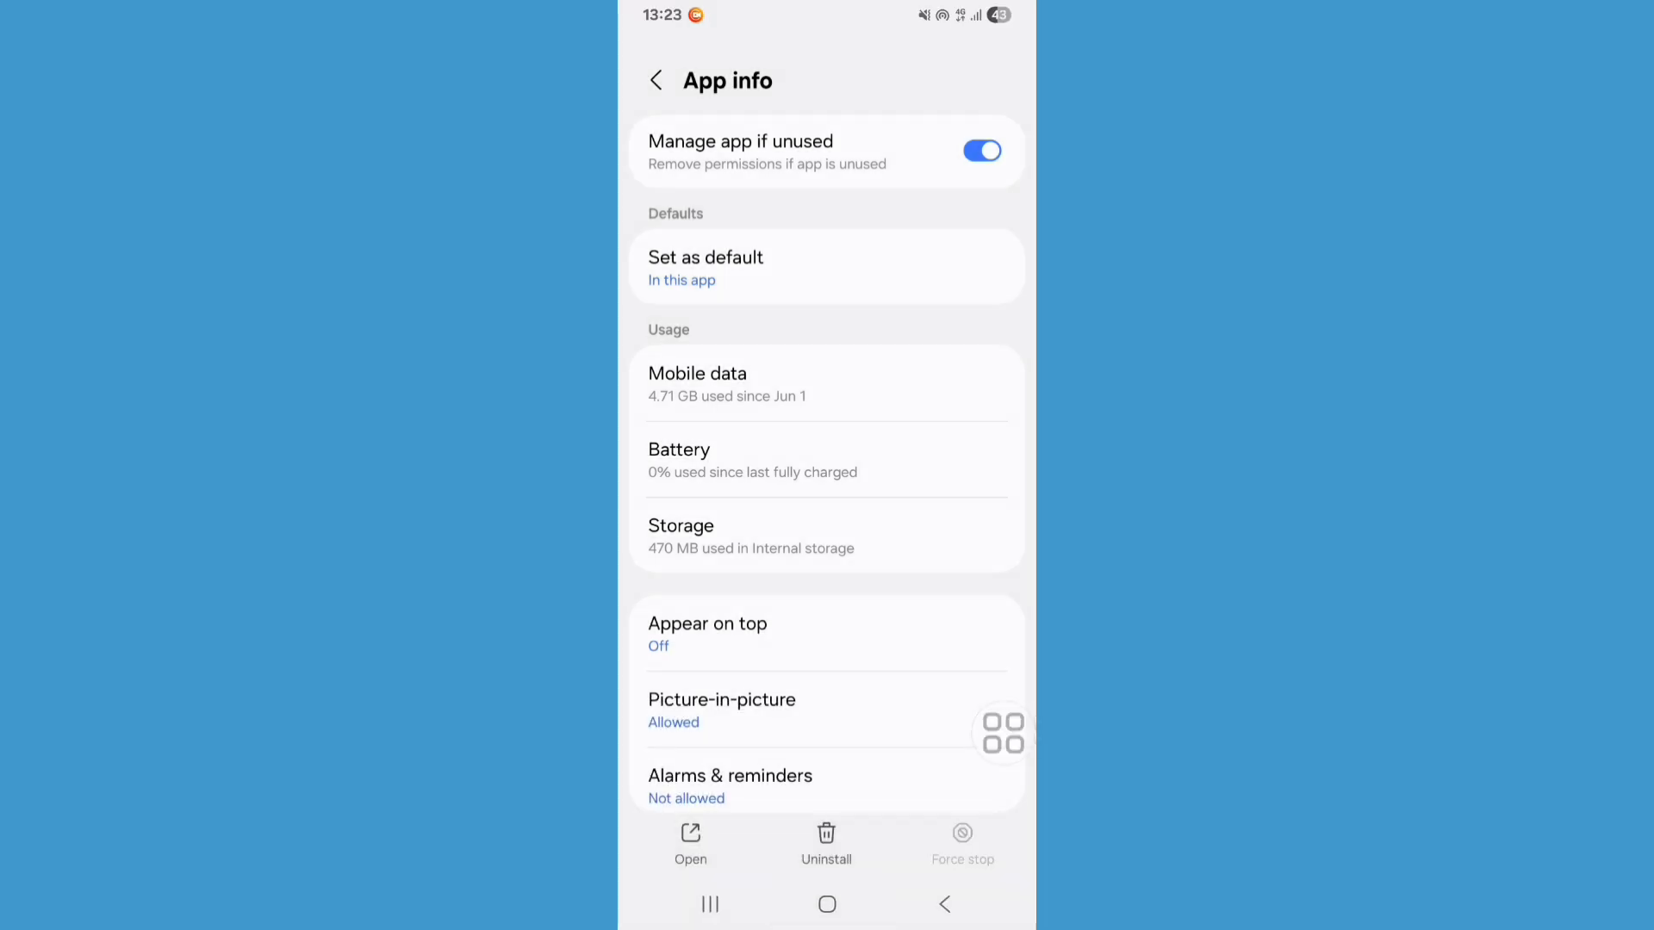
{"action": "left_click", "coordinate": [827, 904]}
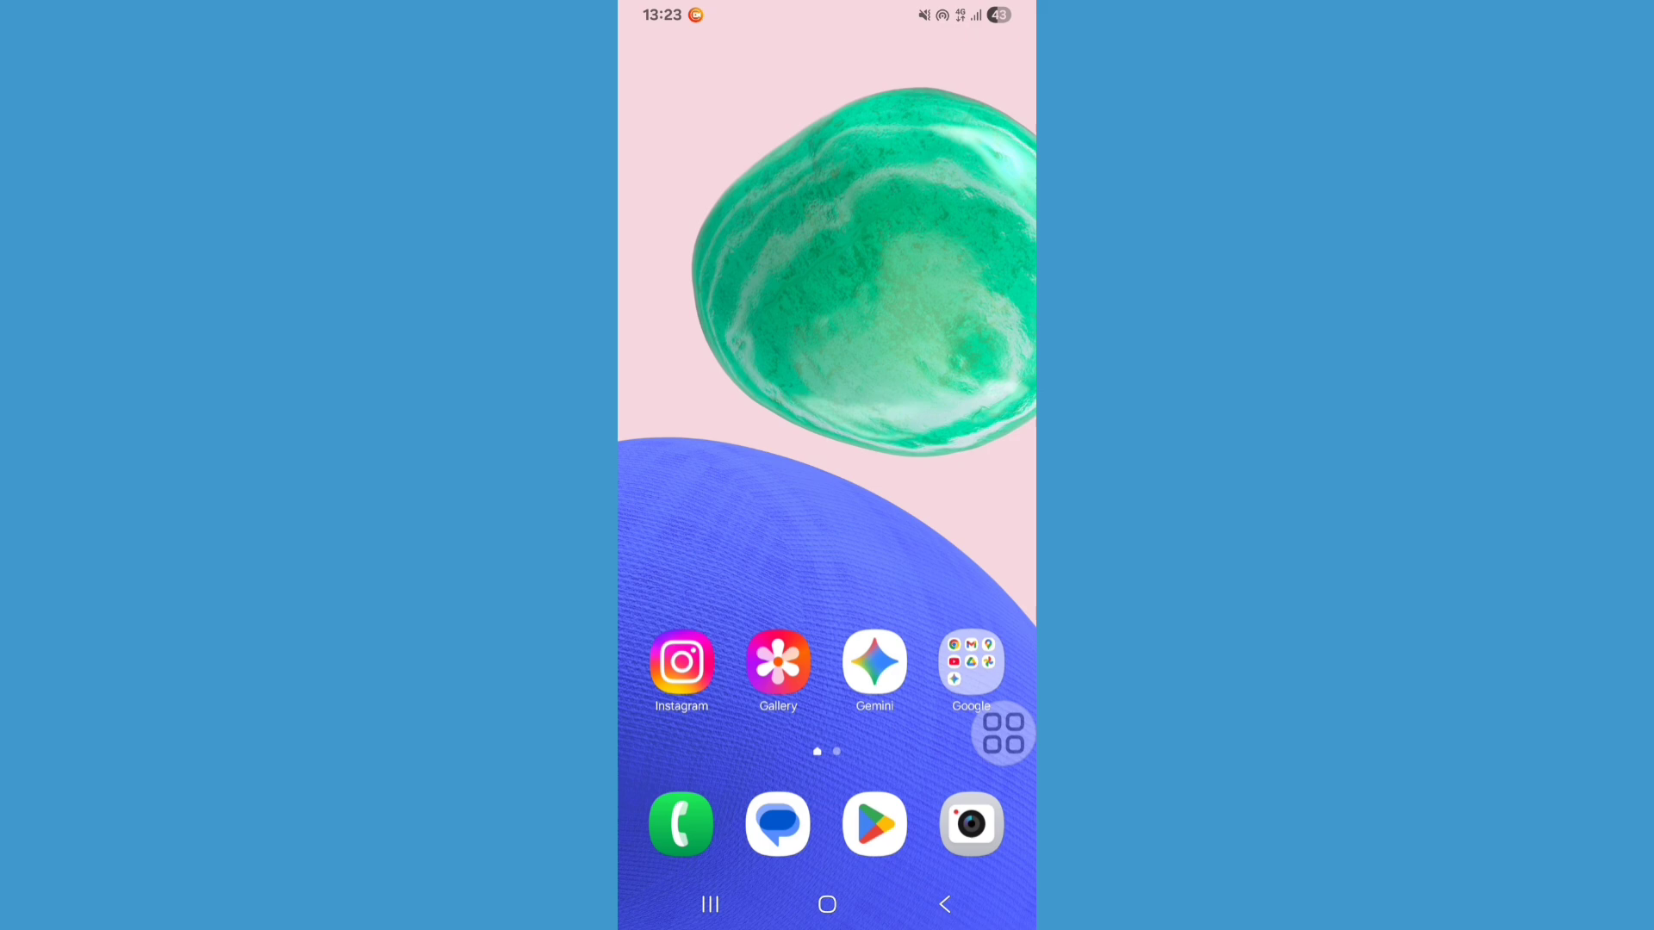